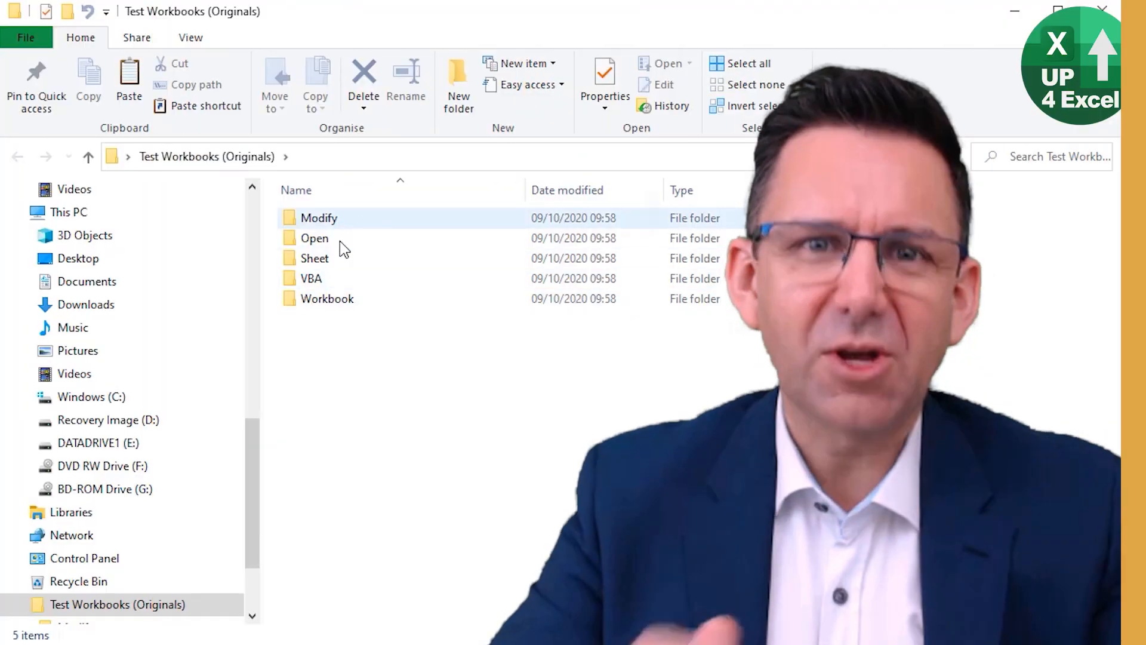
- Open Open A!2bcD%.xlsx from the Open folder and dismiss its password prompt empty
click(314, 238)
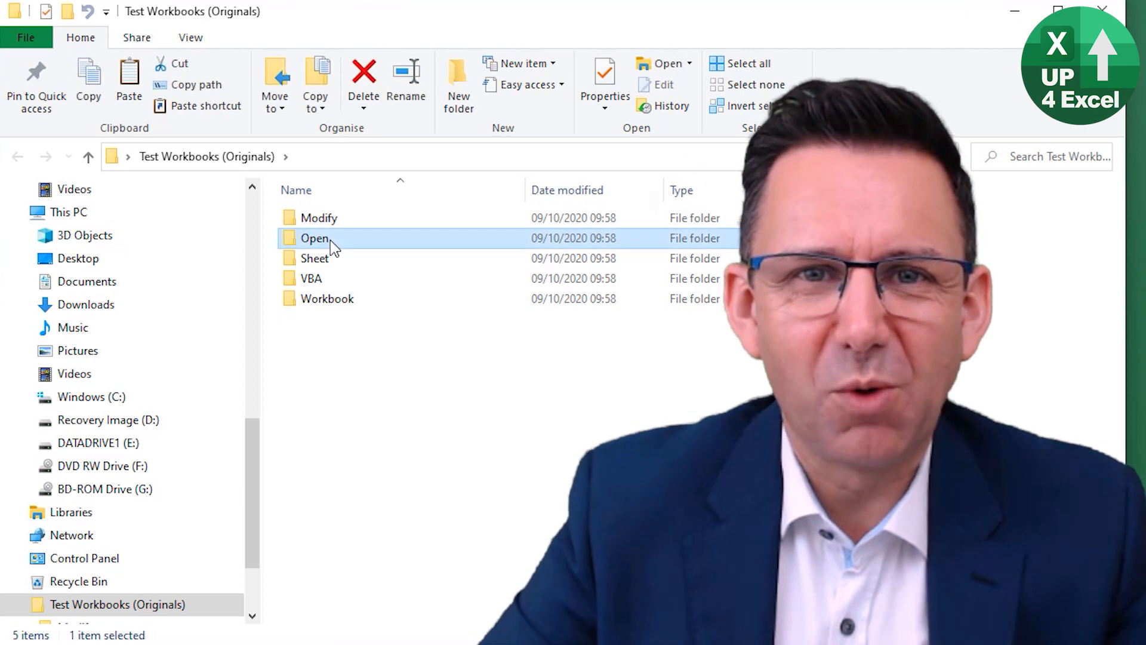
double_click(316, 237)
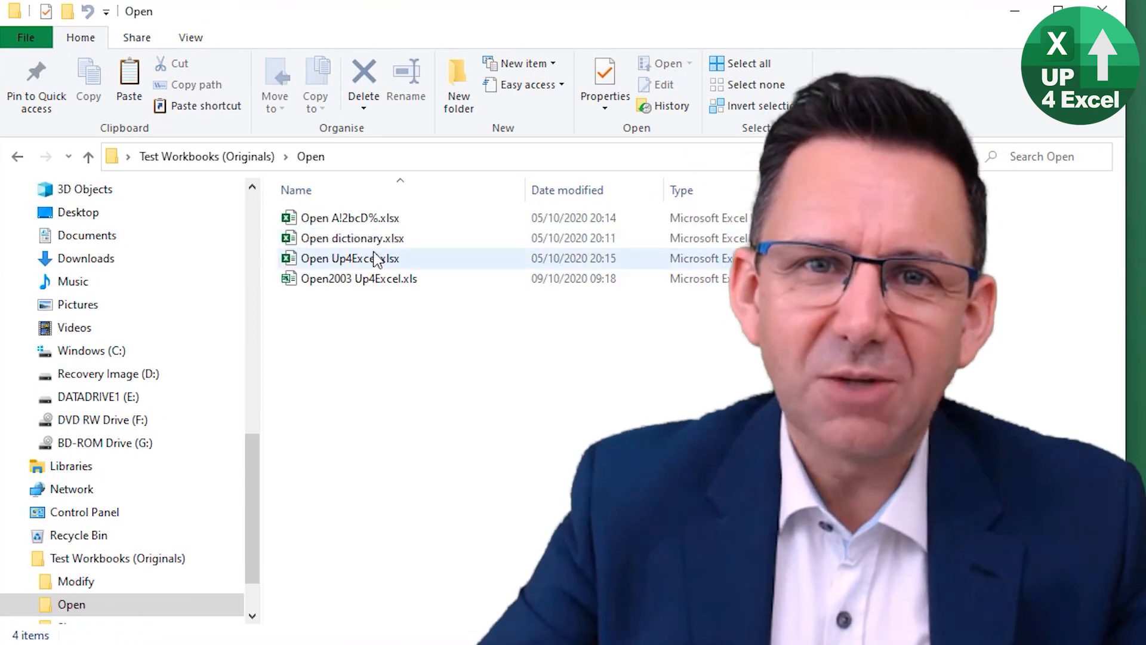
click(349, 217)
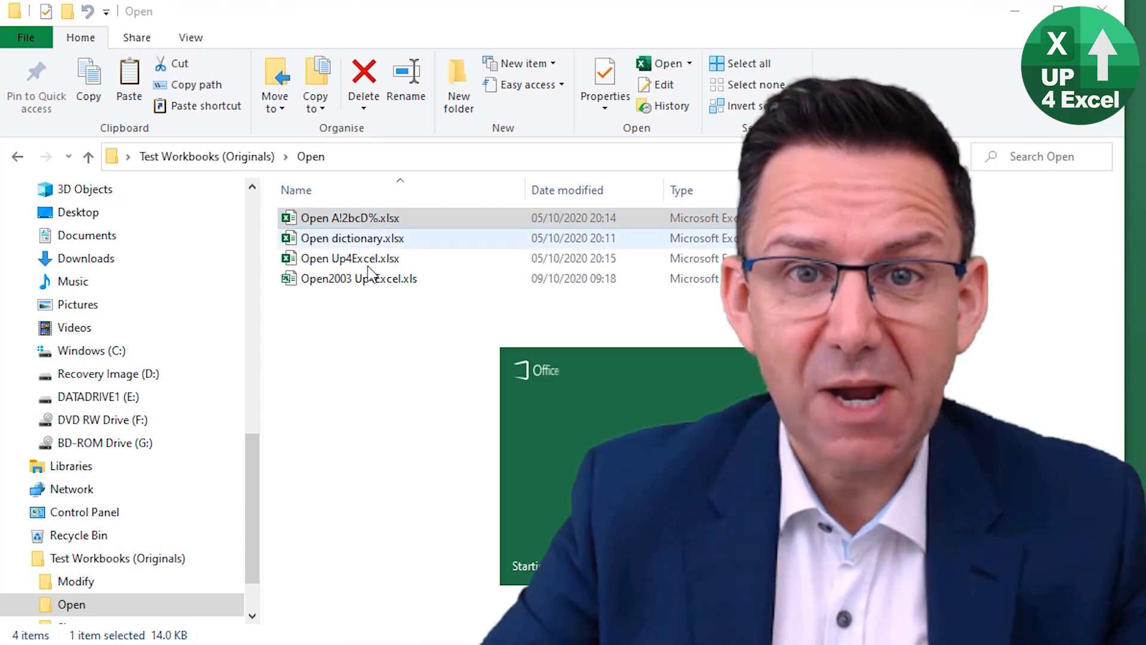
double_click(349, 217)
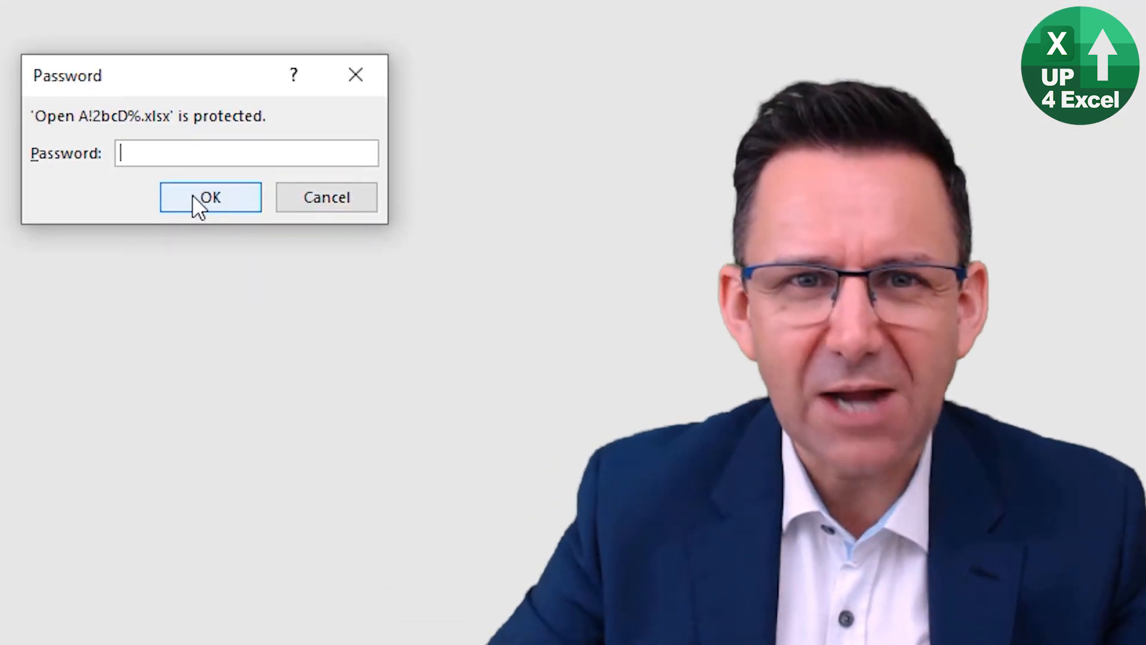
click(211, 197)
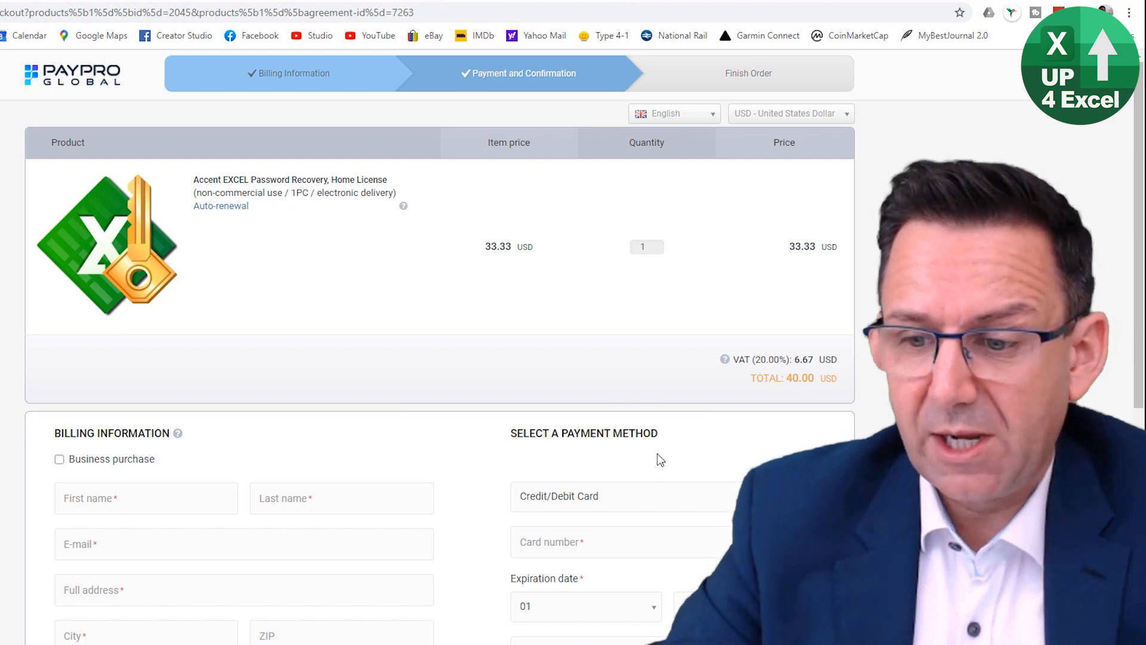
mouse_move(488, 496)
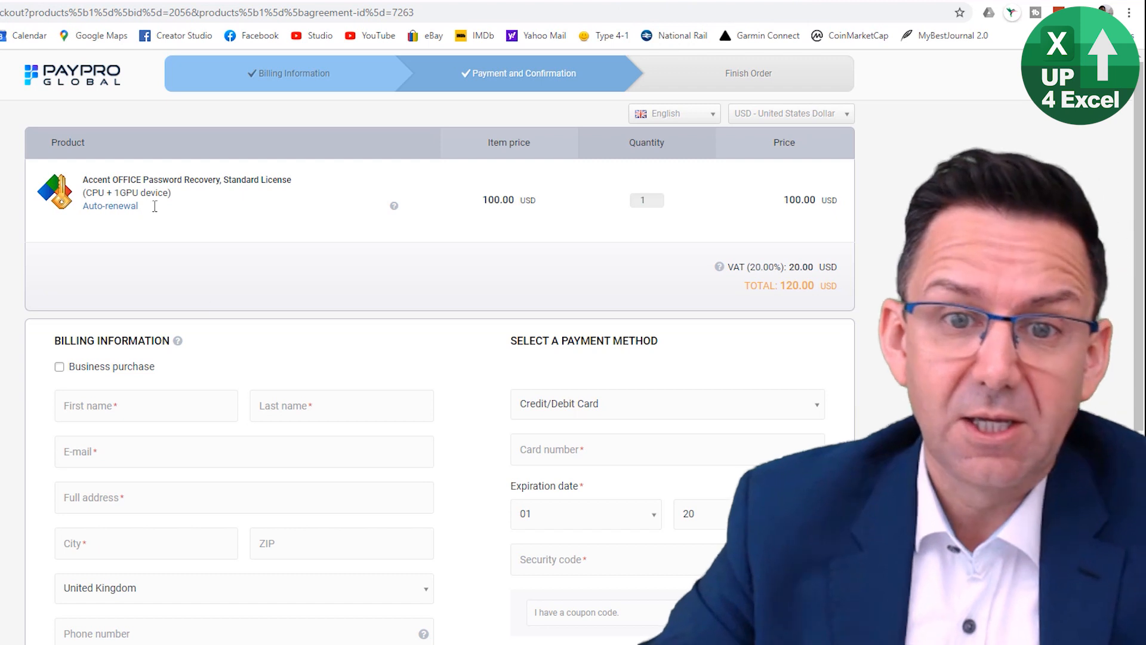
mouse_move(305, 265)
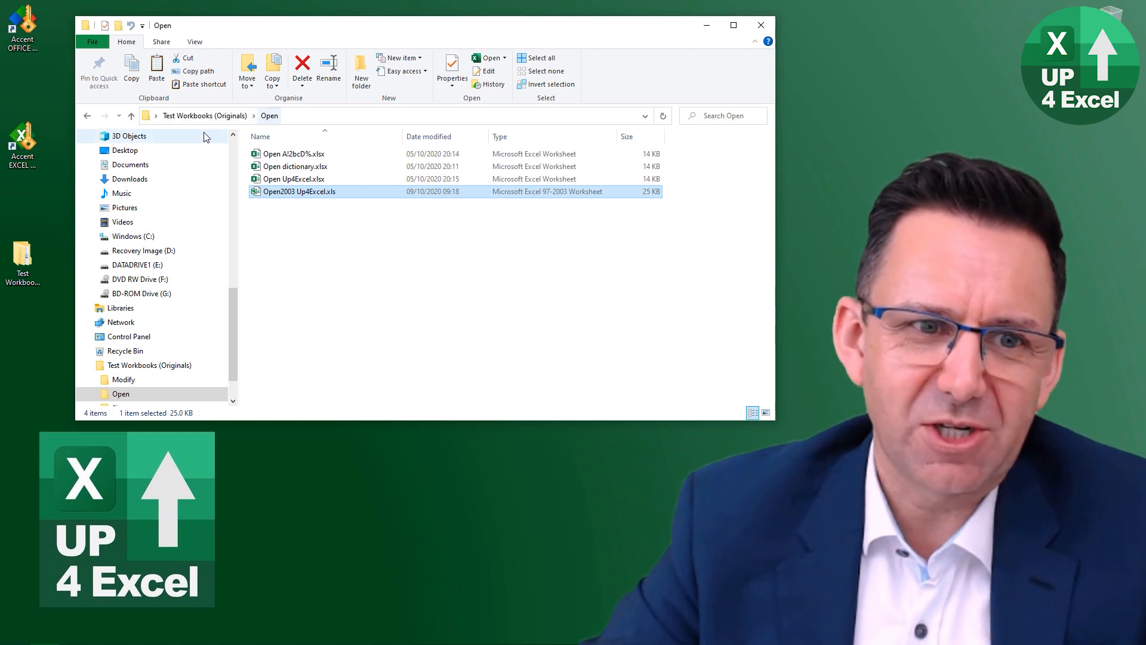
mouse_move(21, 142)
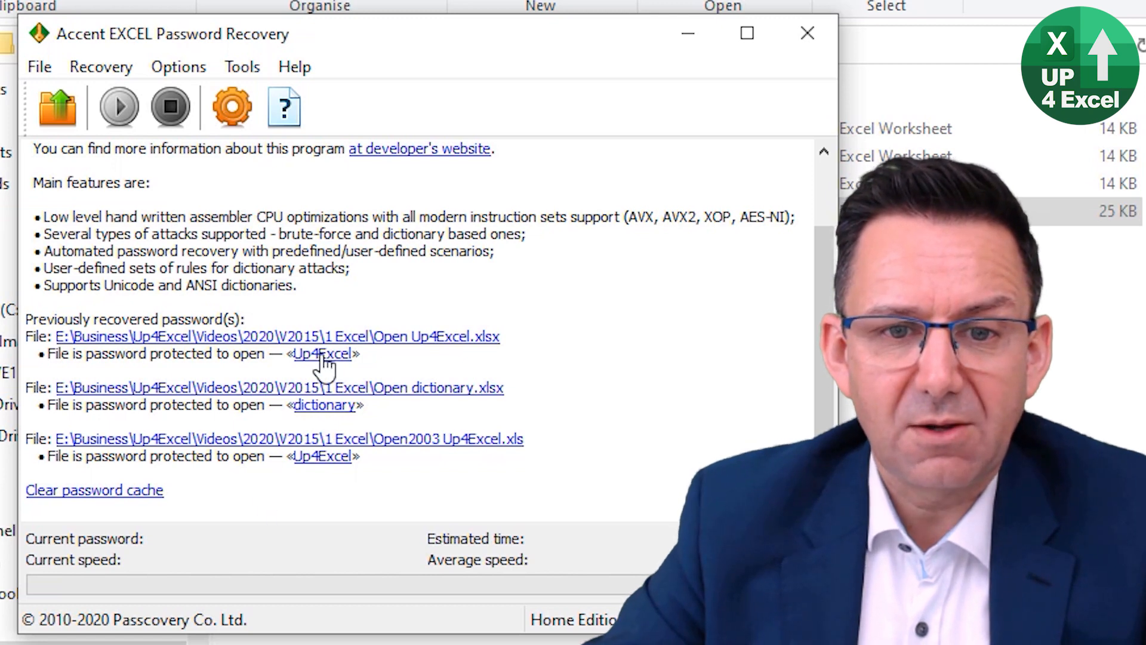
mouse_move(317, 468)
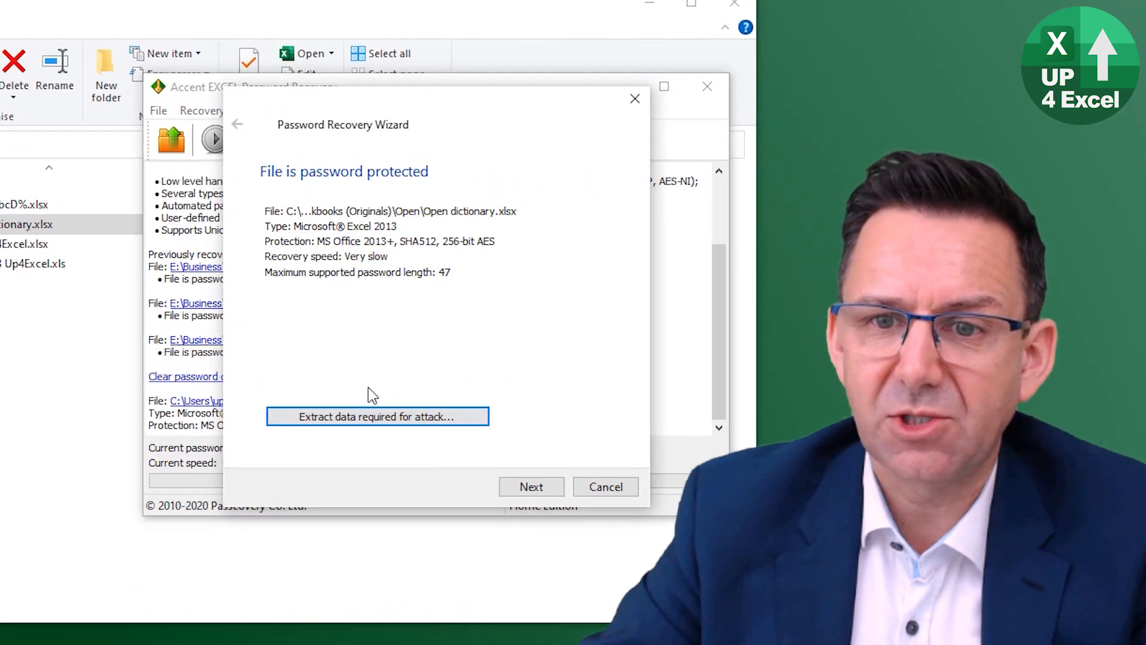
- Advance the wizard to the Select attack type page
click(531, 486)
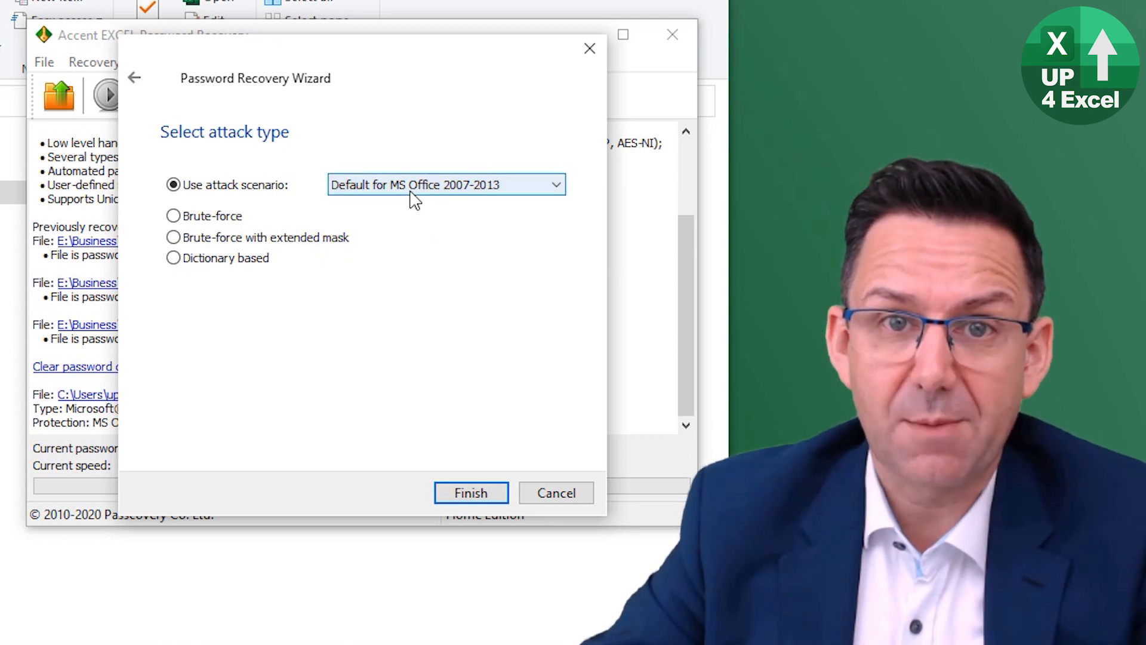
mouse_move(388, 144)
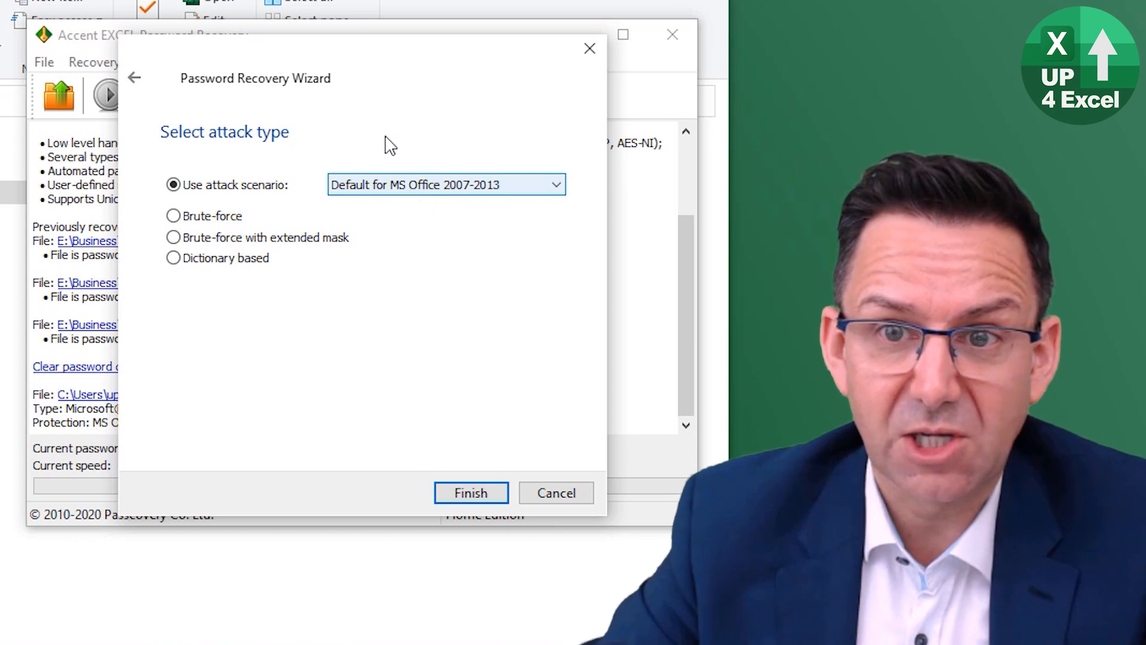
mouse_move(421, 226)
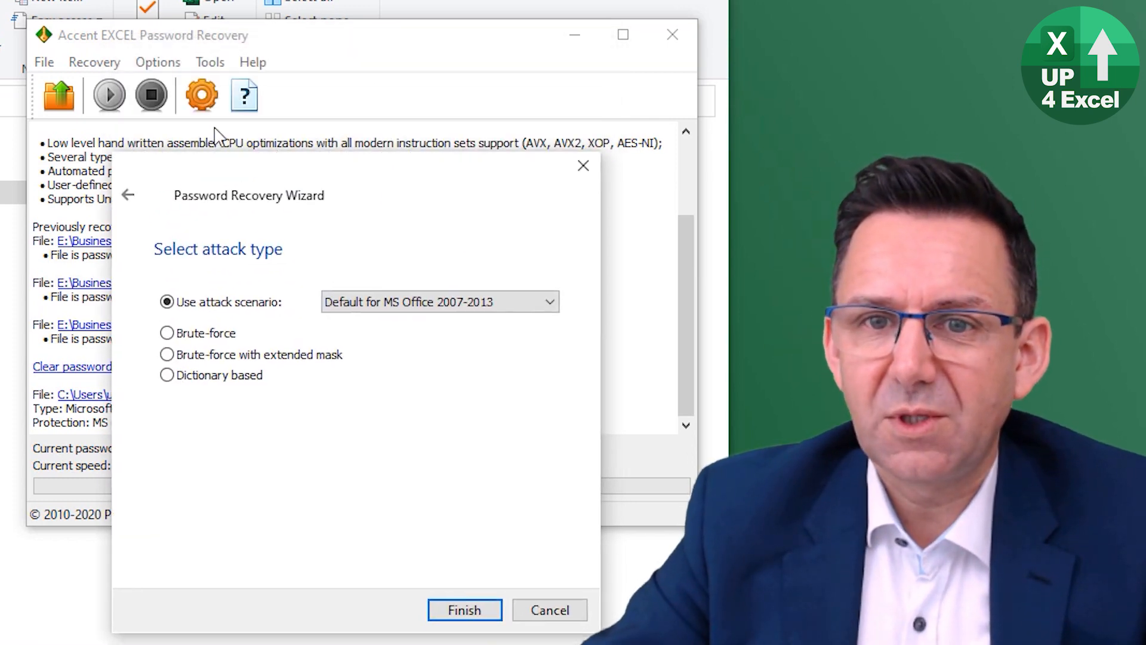
mouse_move(157, 110)
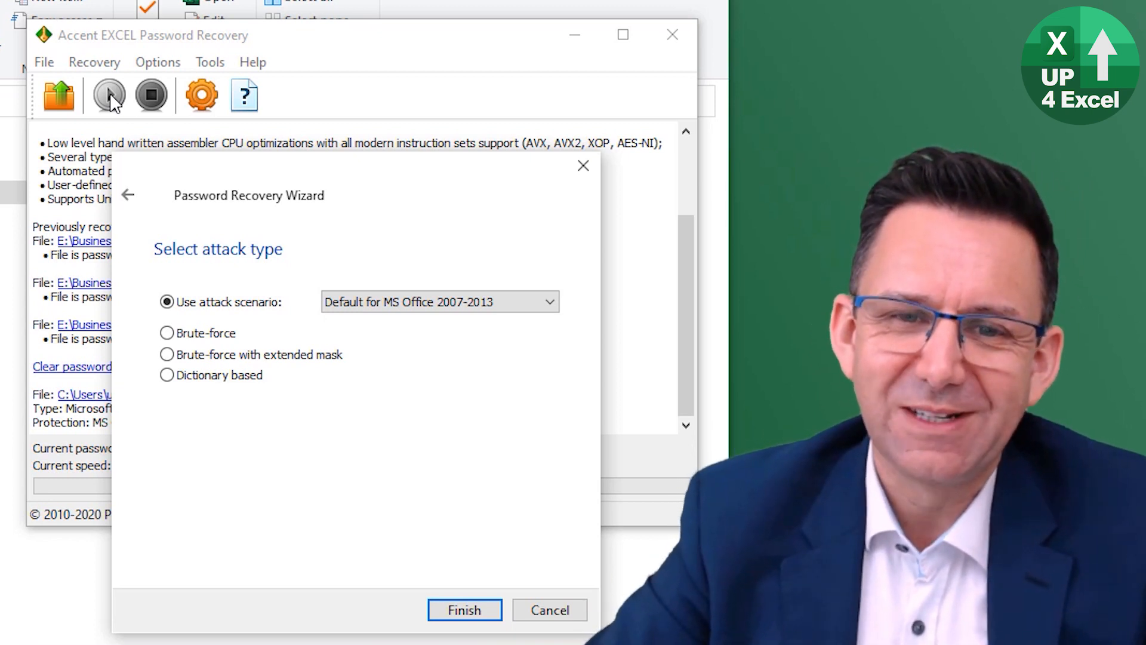
mouse_move(159, 70)
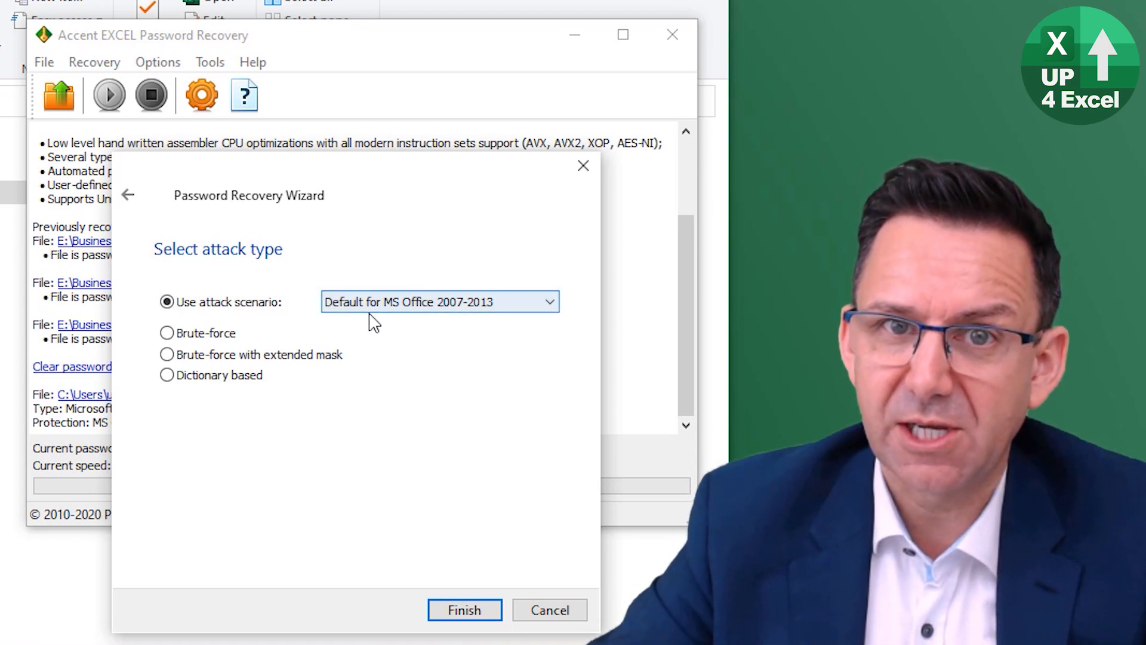
- Choose plain Brute-force as the attack type
click(167, 334)
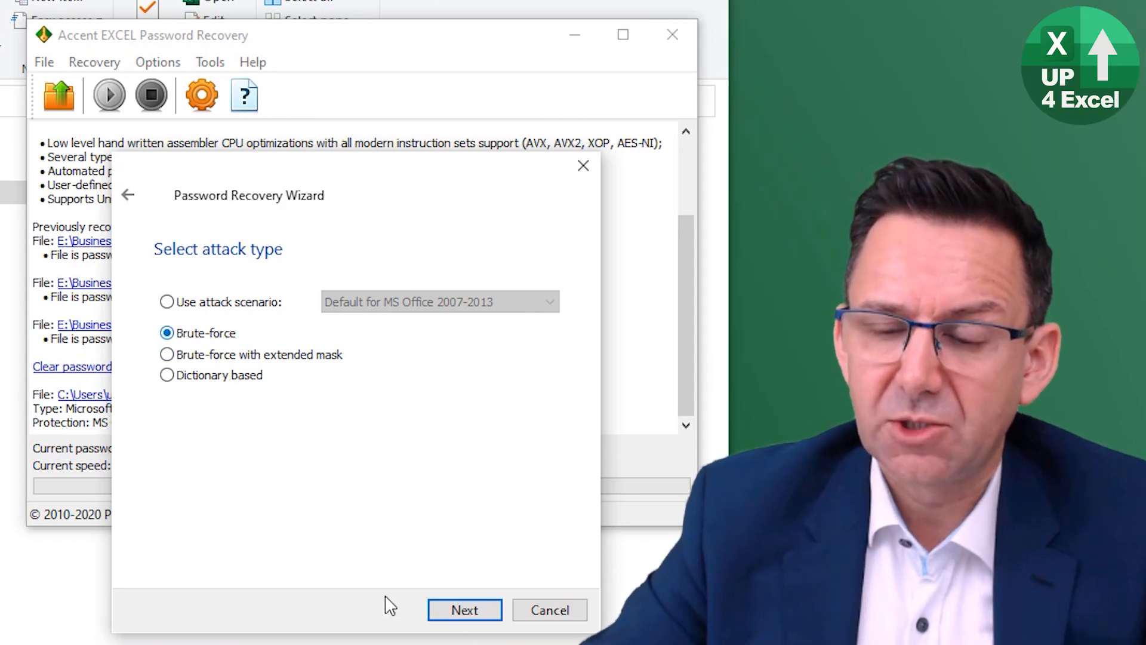
- In Brute-force settings use uppercase only and raise minimum length and maximum length to 8
click(464, 610)
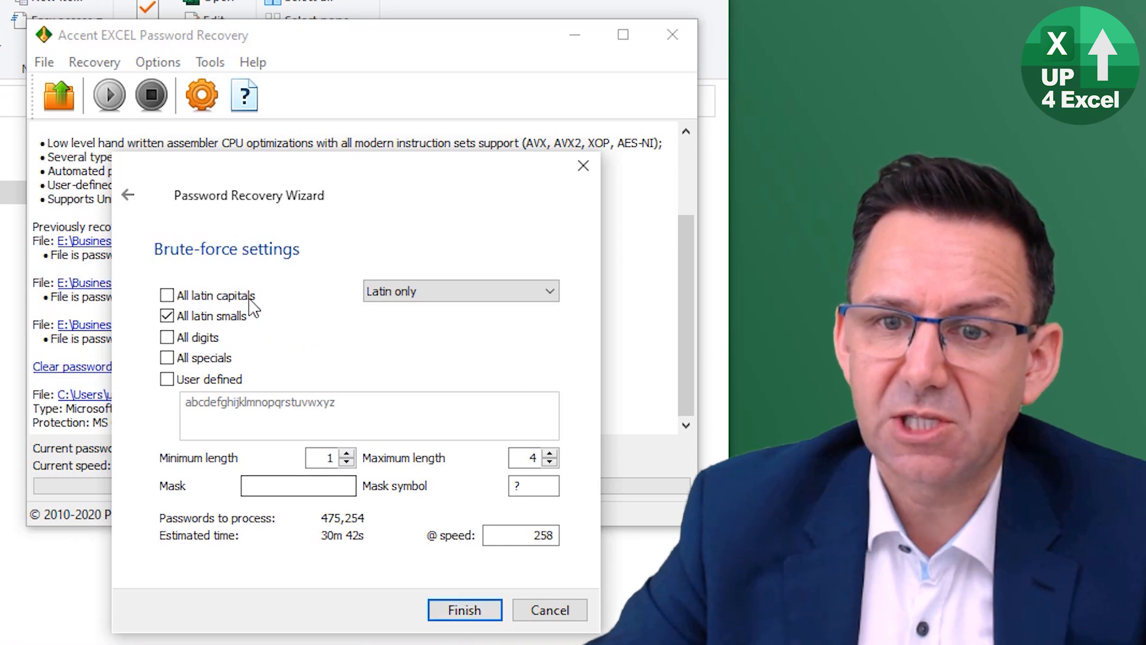
click(167, 315)
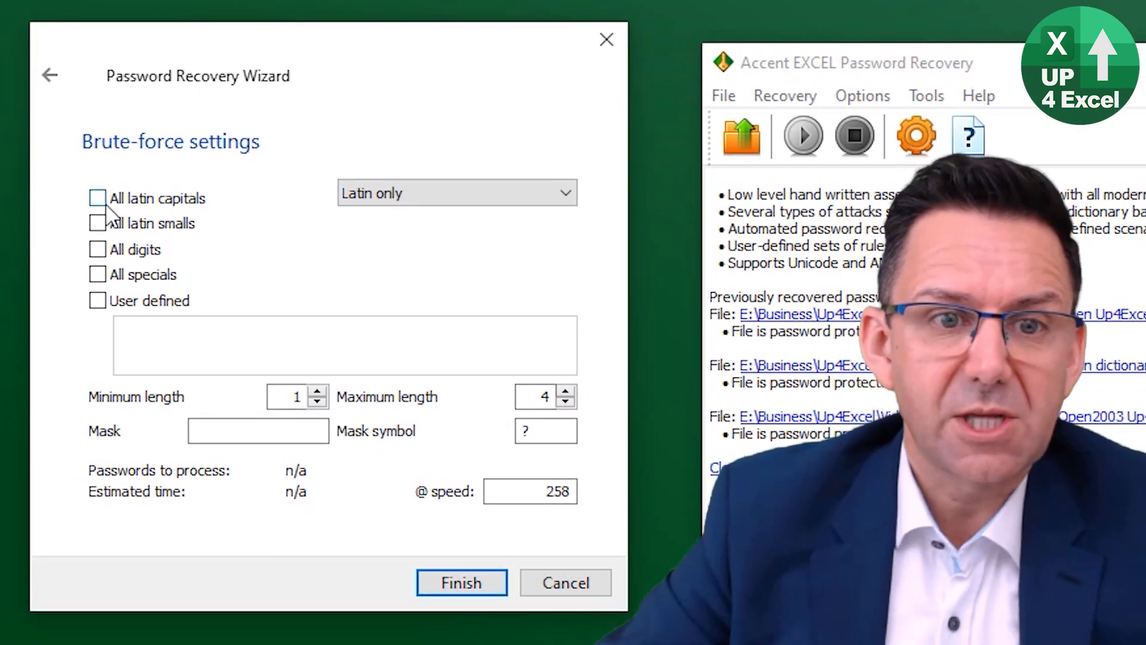
click(96, 198)
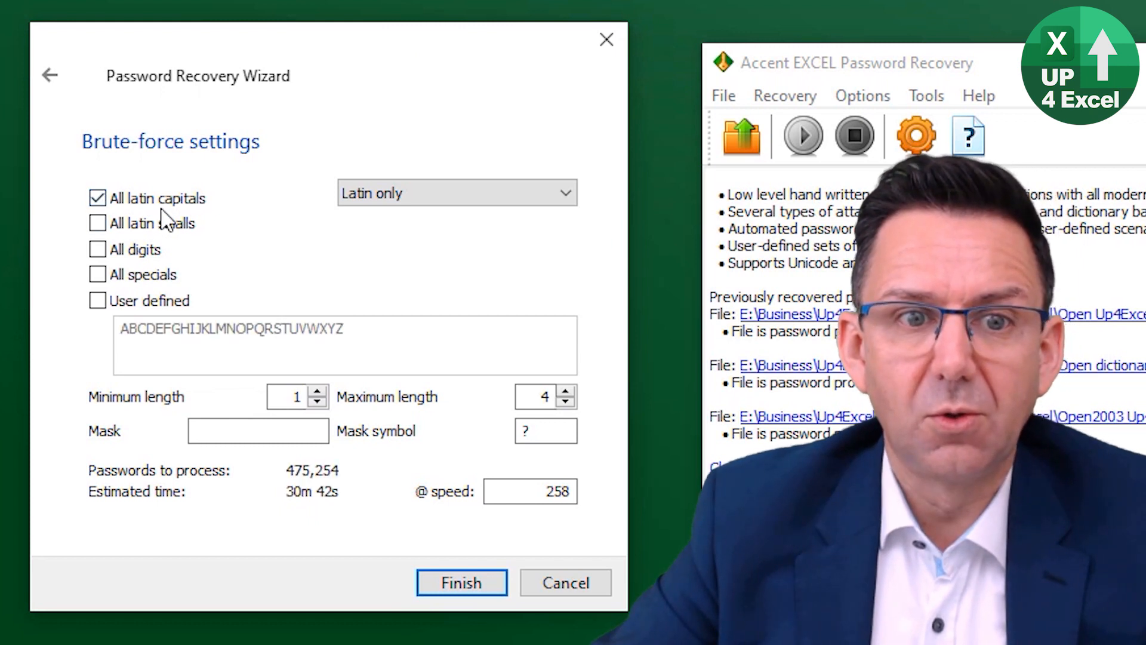
mouse_move(313, 344)
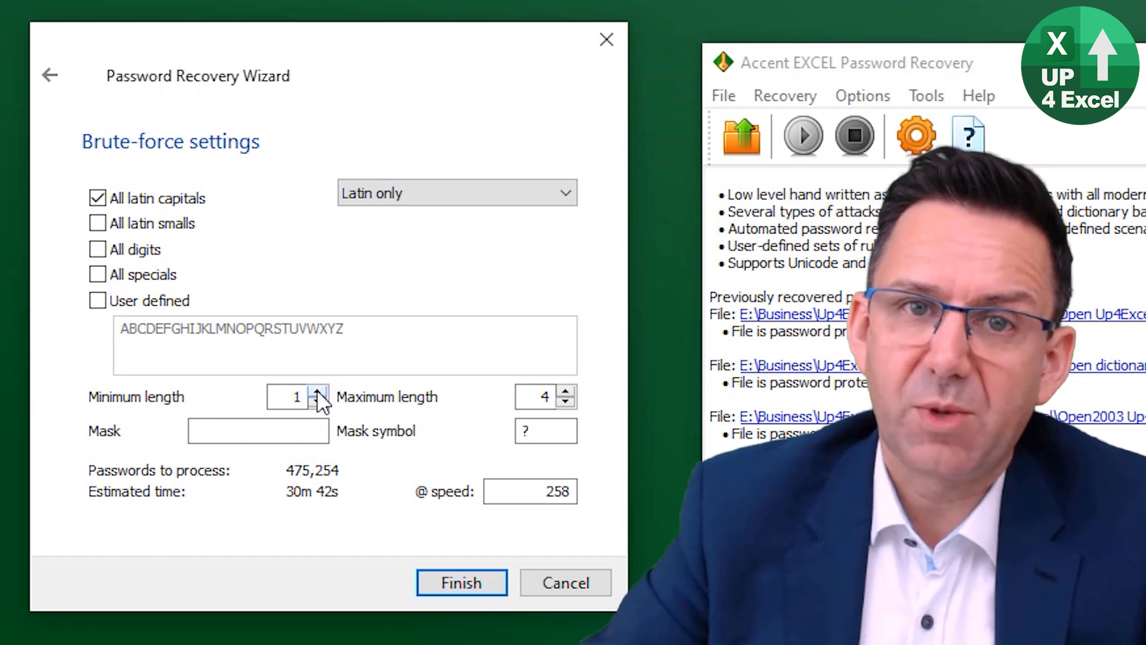
click(316, 391)
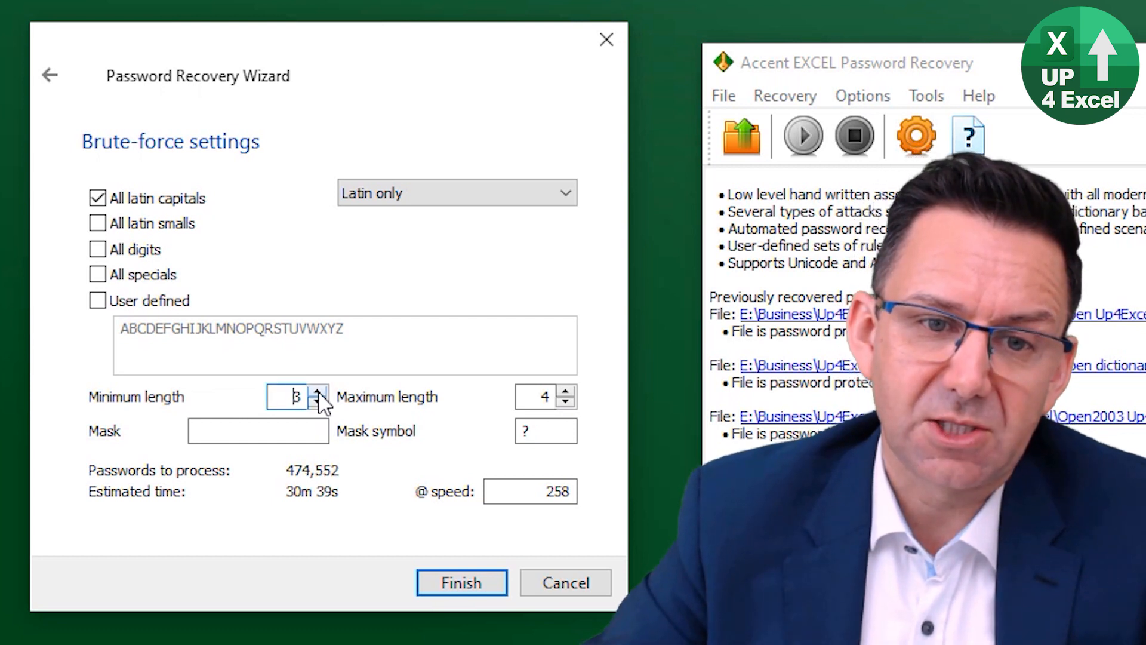
click(318, 392)
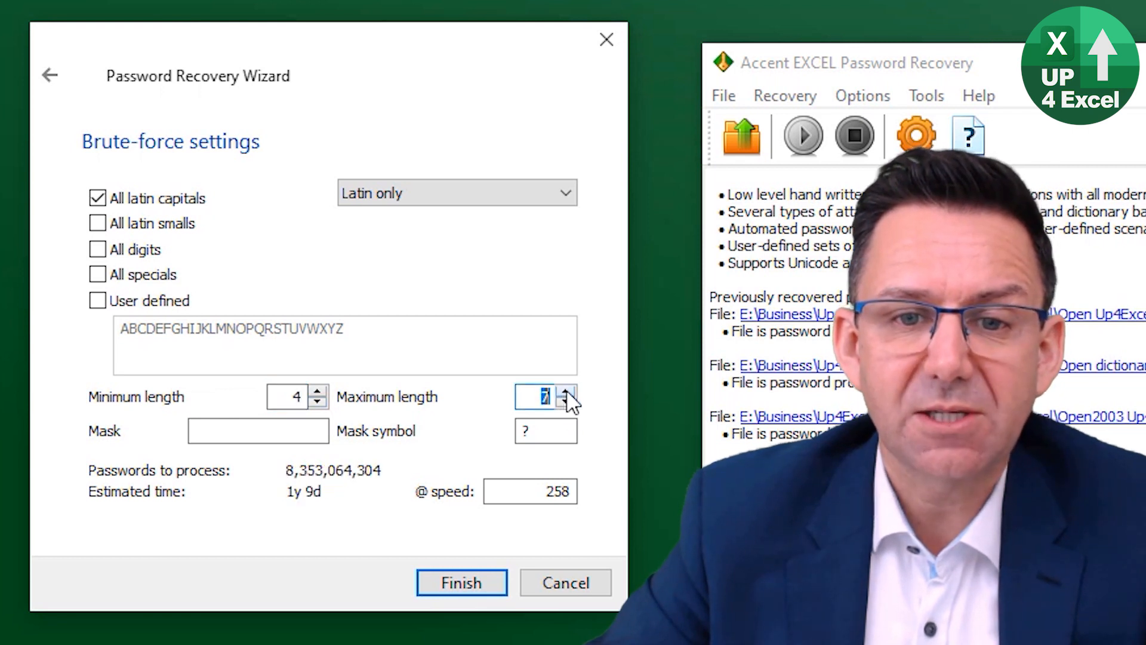
click(566, 391)
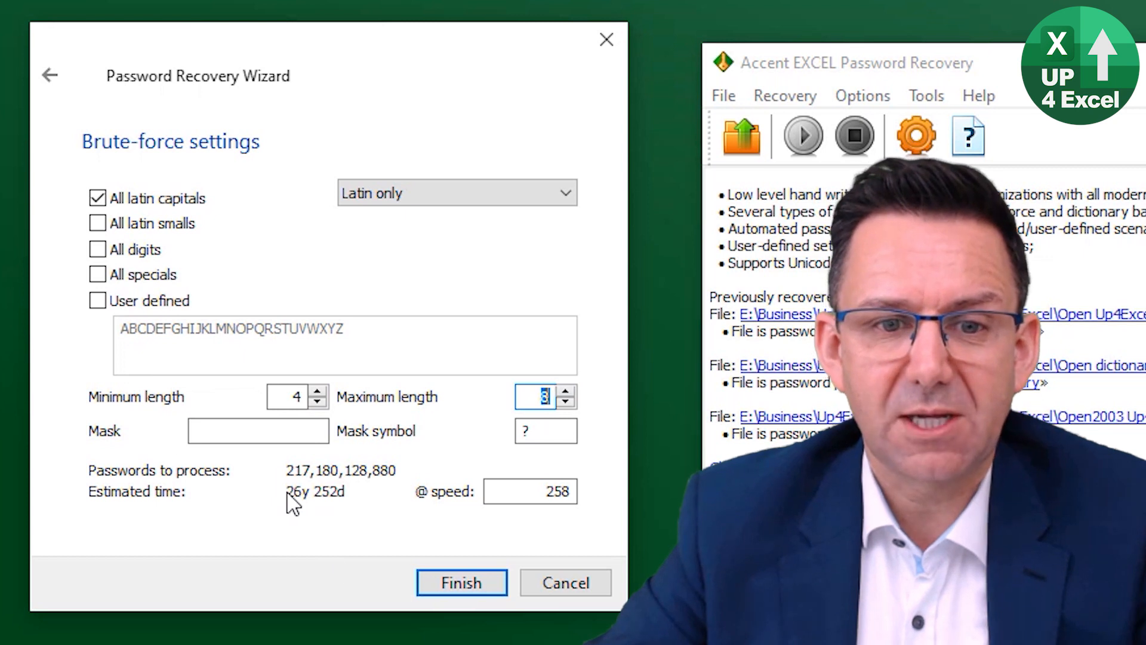
mouse_move(302, 512)
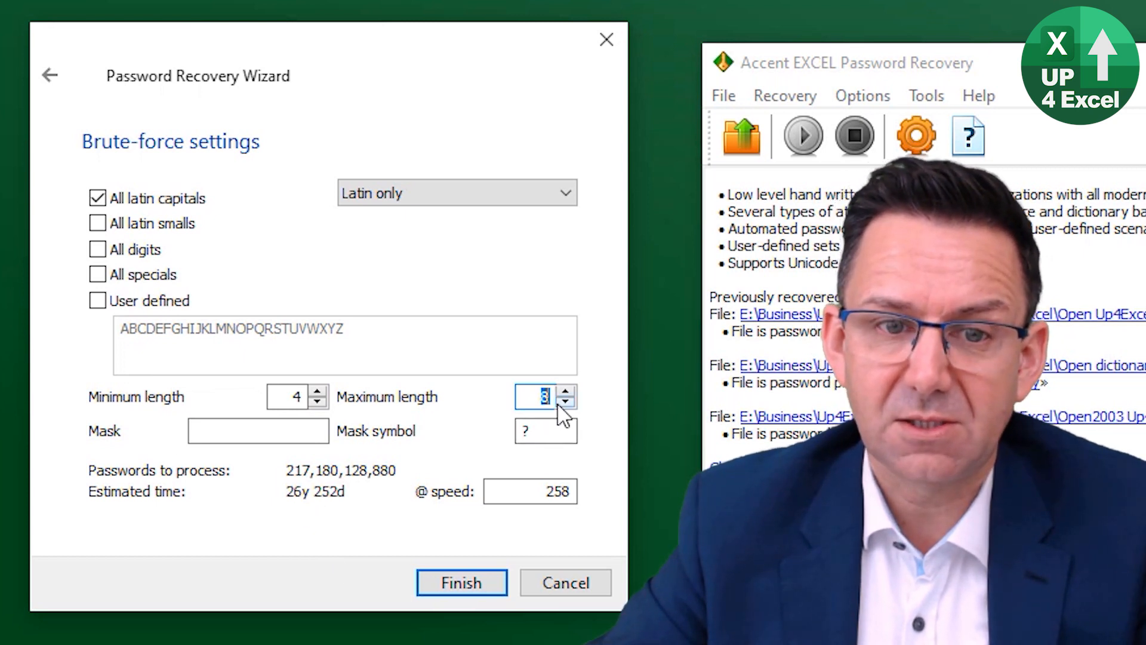
mouse_move(406, 403)
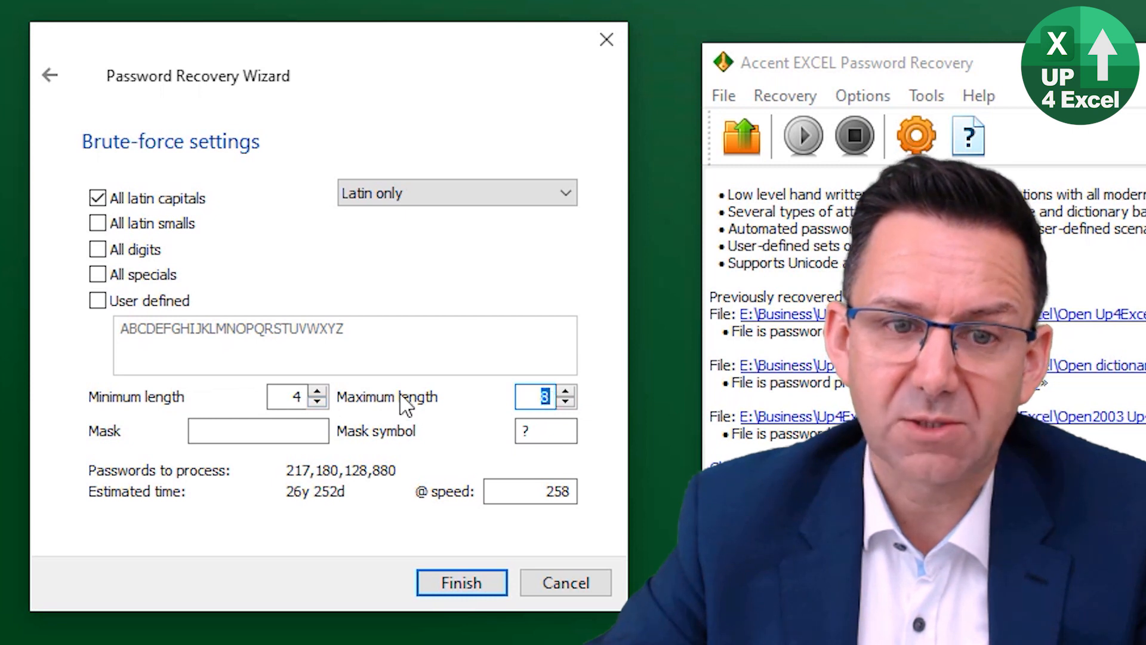
click(317, 391)
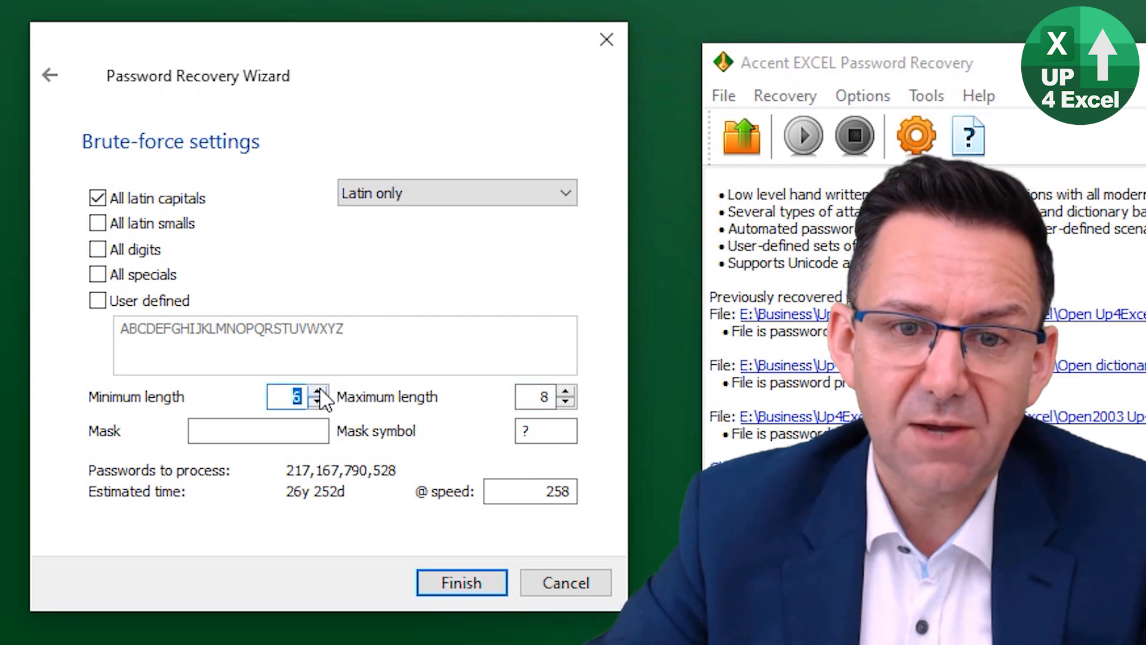
click(318, 402)
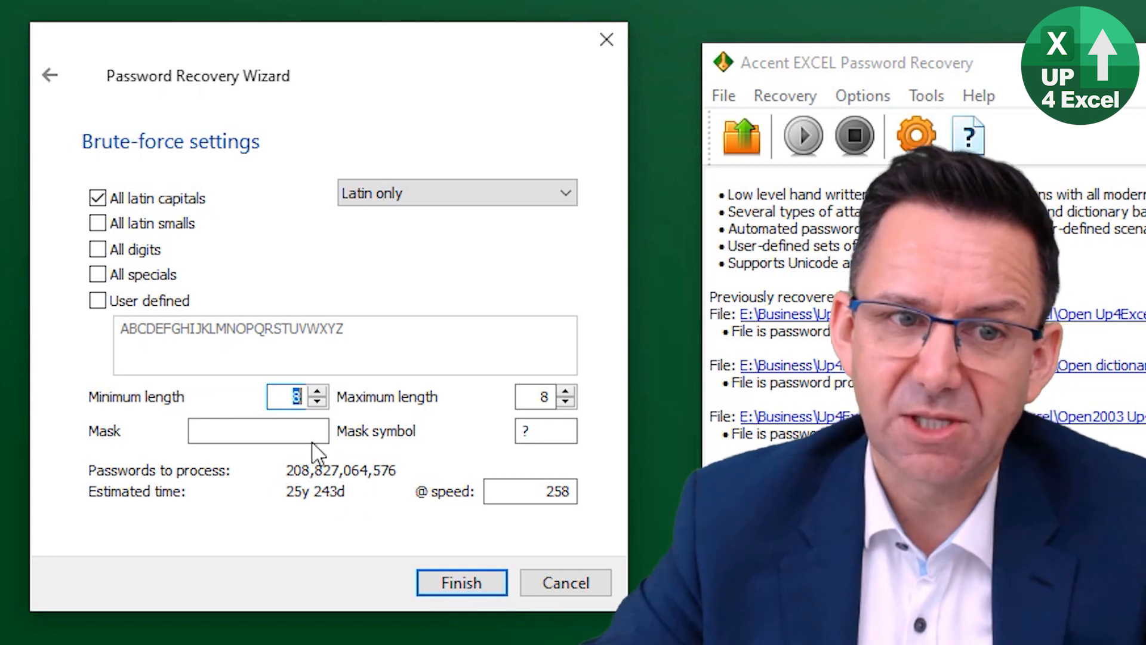
- Compare ranges with lowercase, digits and specials at maximum length 10, then without specials
click(97, 224)
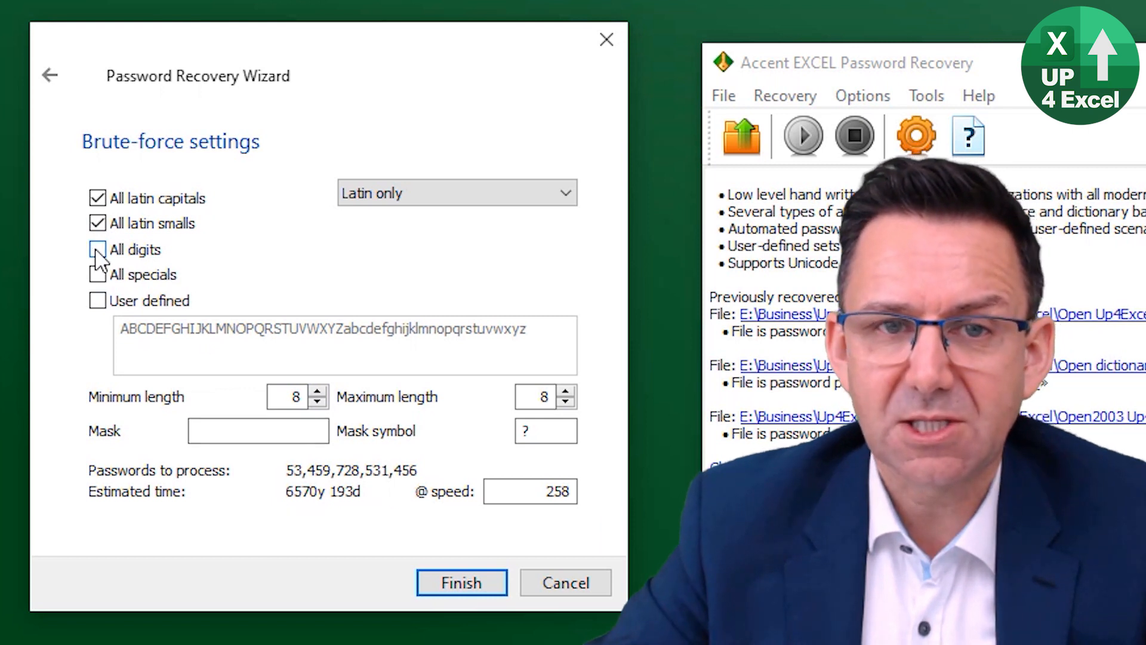
click(97, 250)
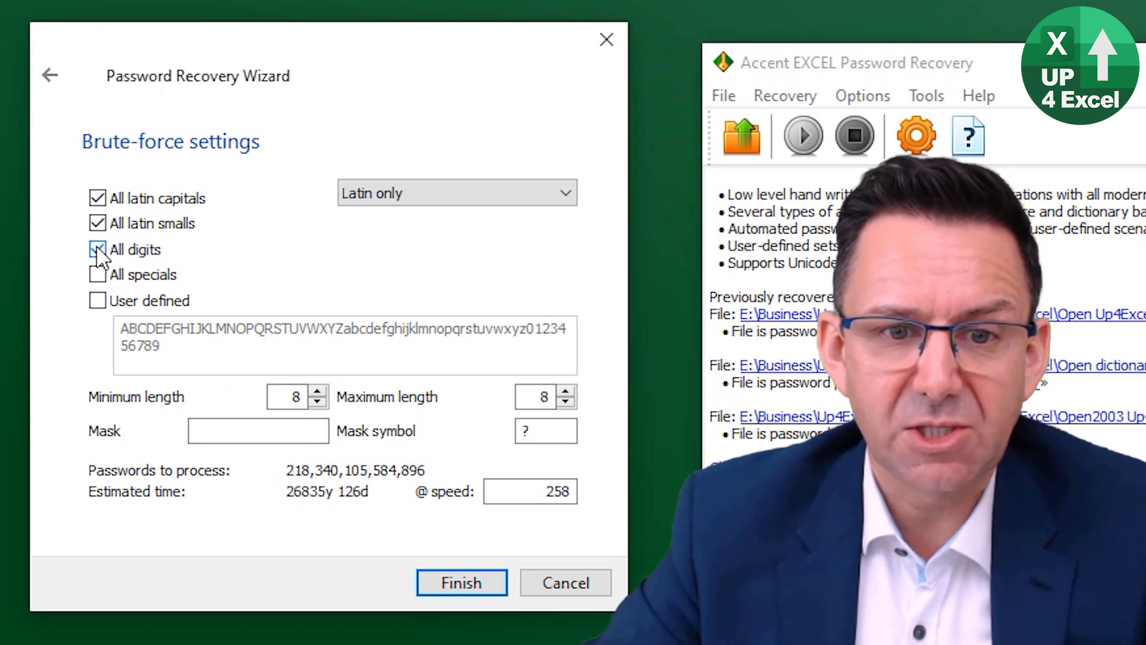
click(97, 249)
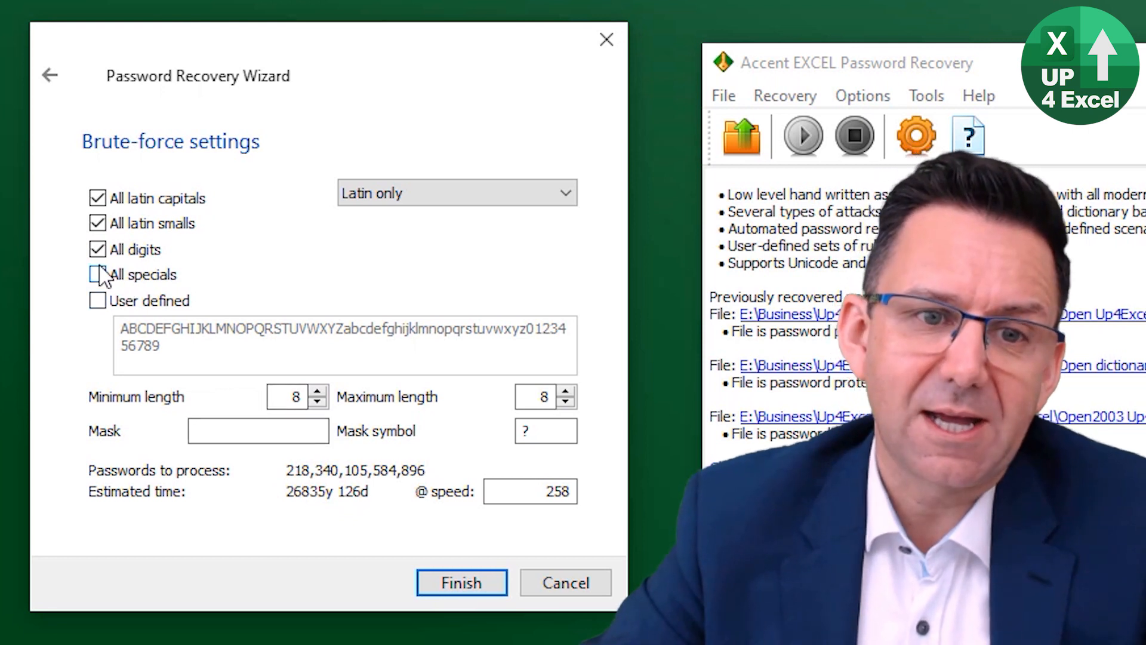
click(97, 274)
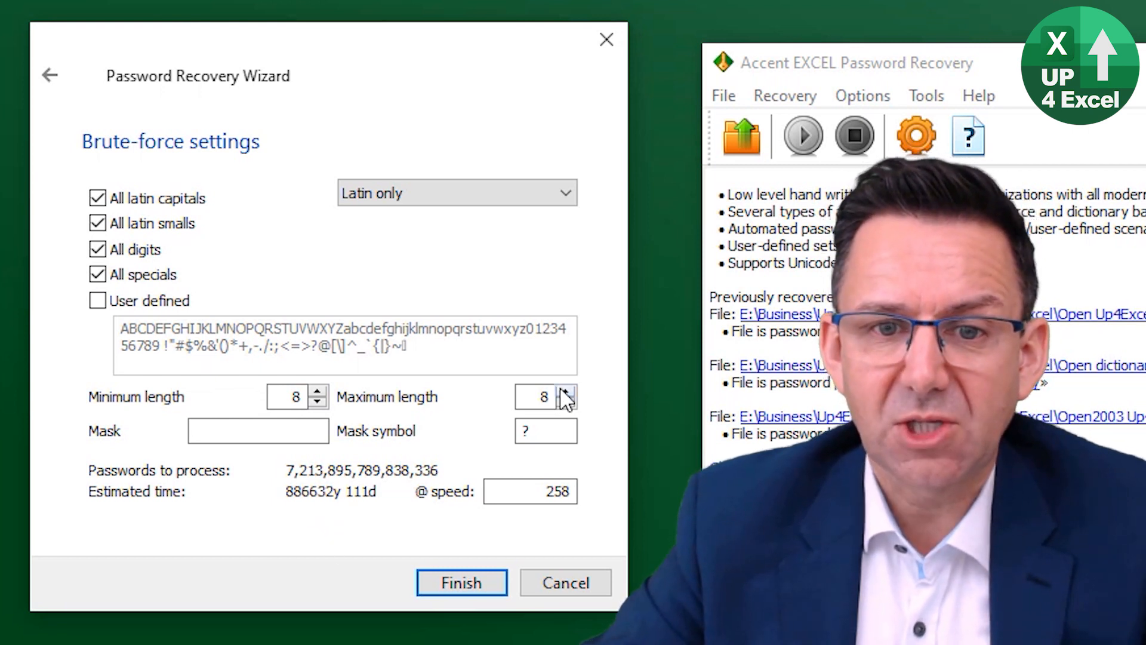
click(570, 392)
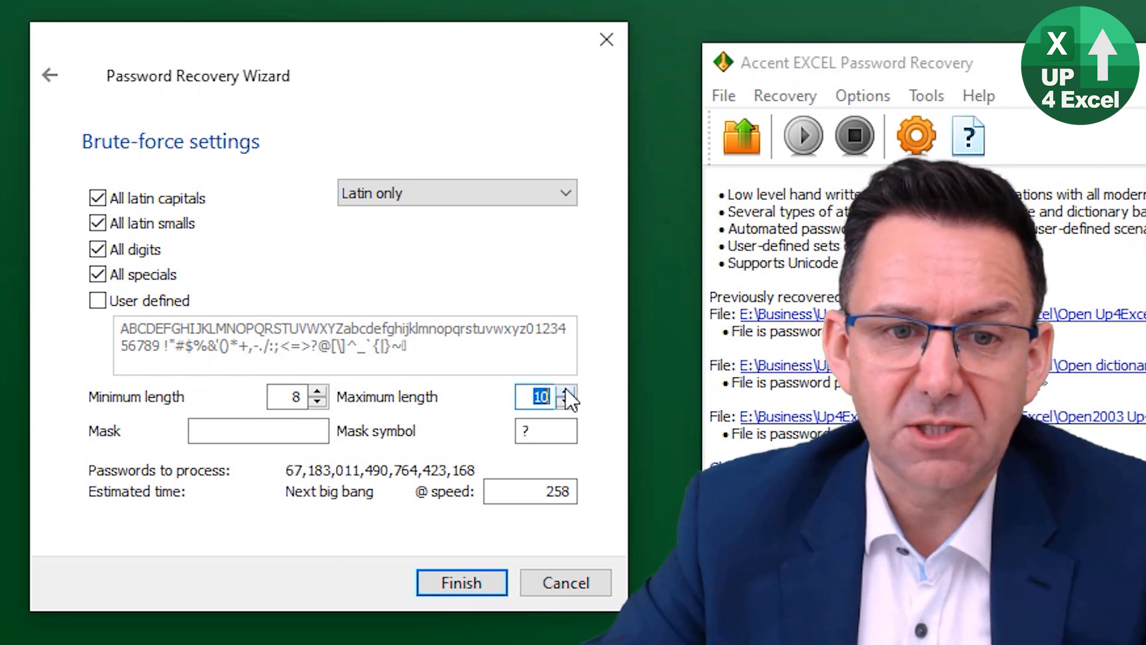
mouse_move(306, 521)
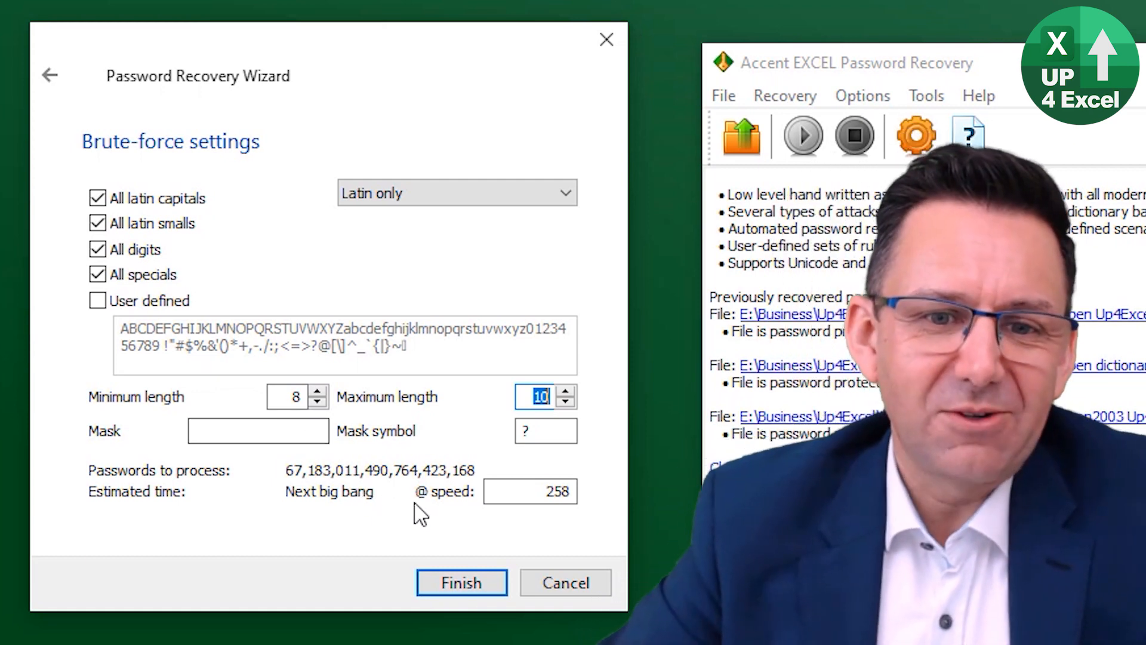
click(97, 275)
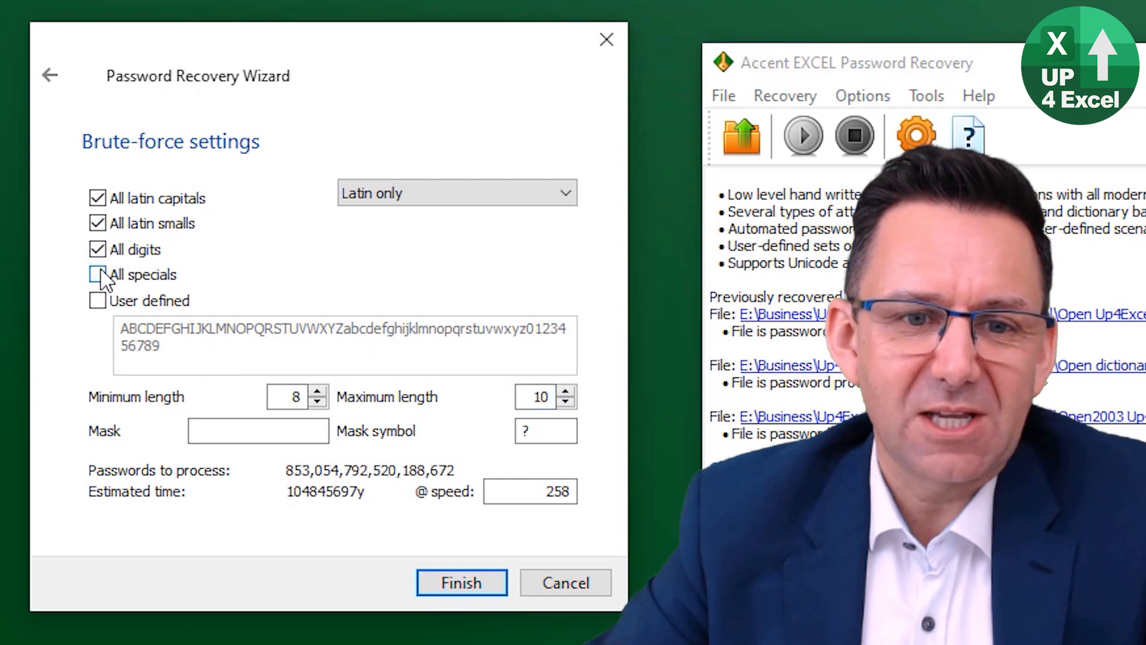
click(96, 275)
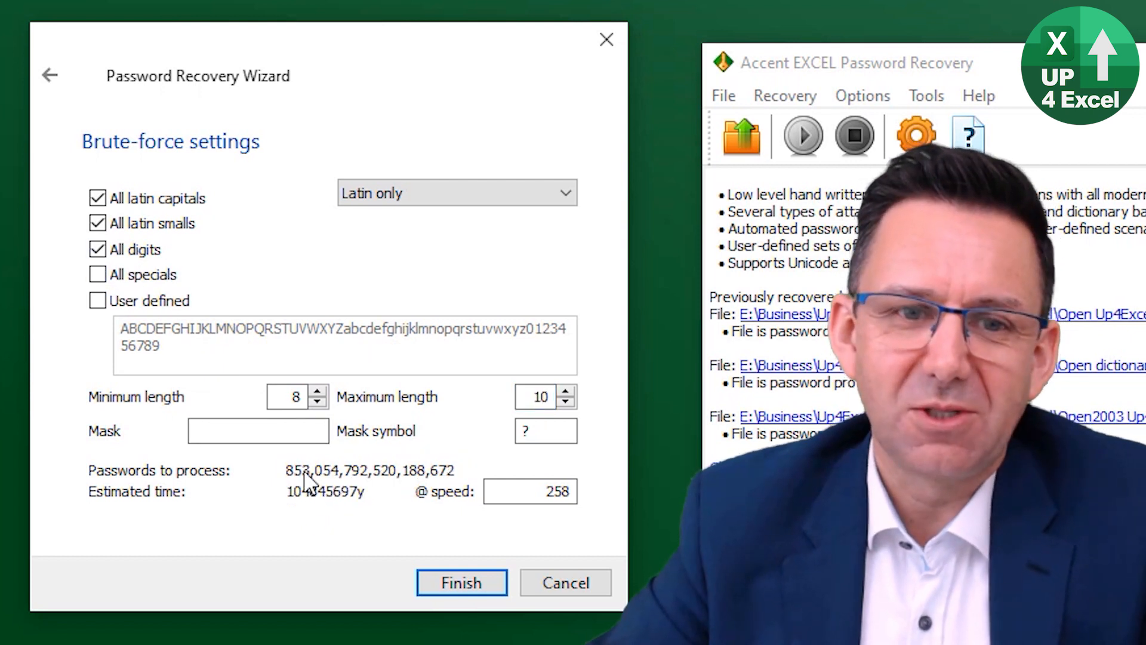
- Try a Password-plus-unknowns mask, then cancel the brute-force wizard
click(258, 431)
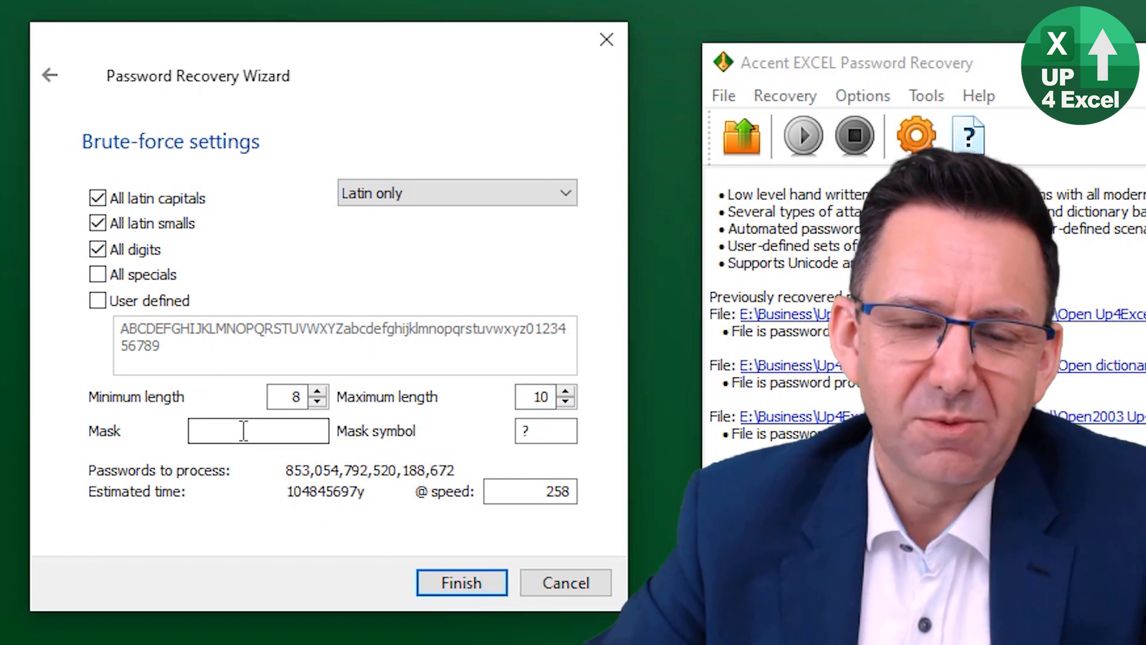
click(258, 431)
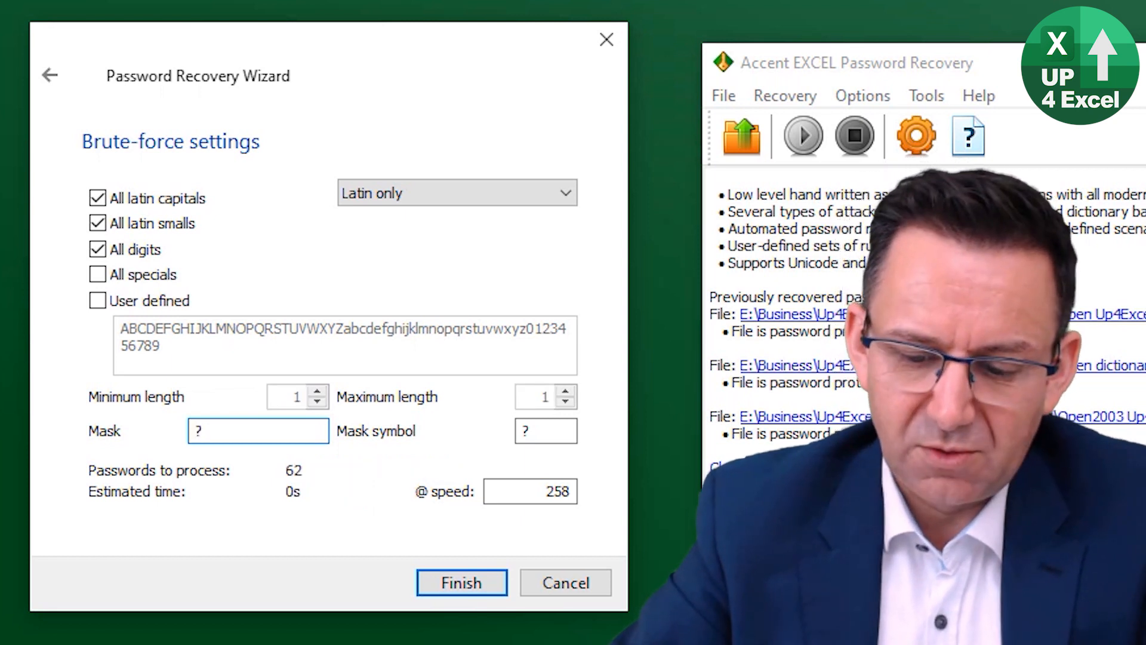
text(Password)
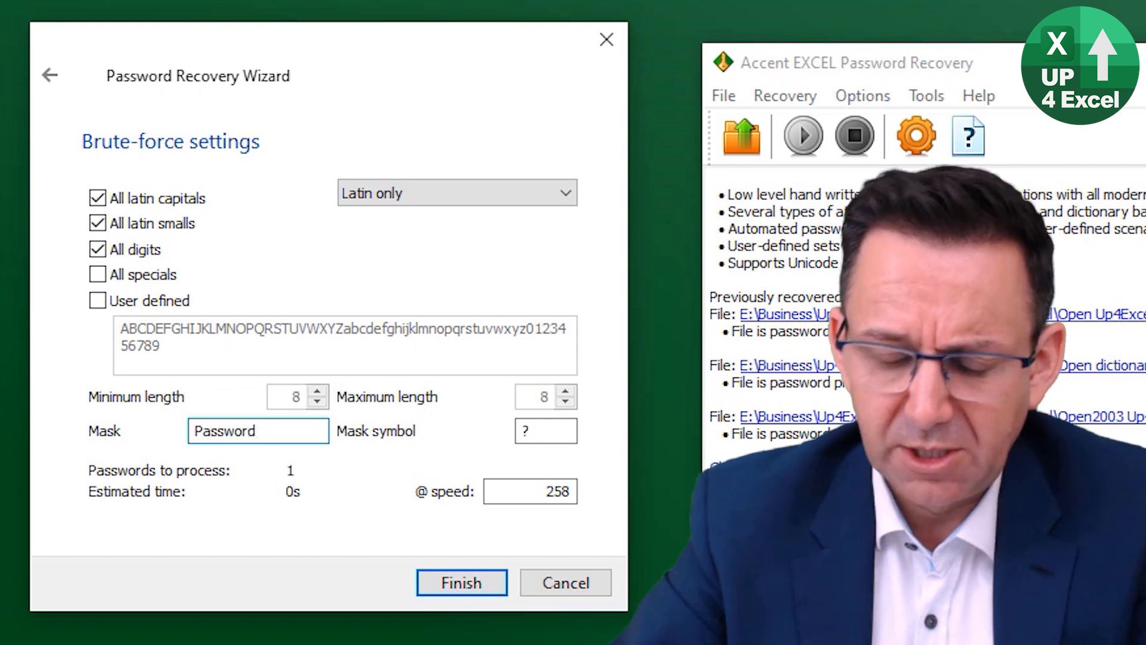
text(???)
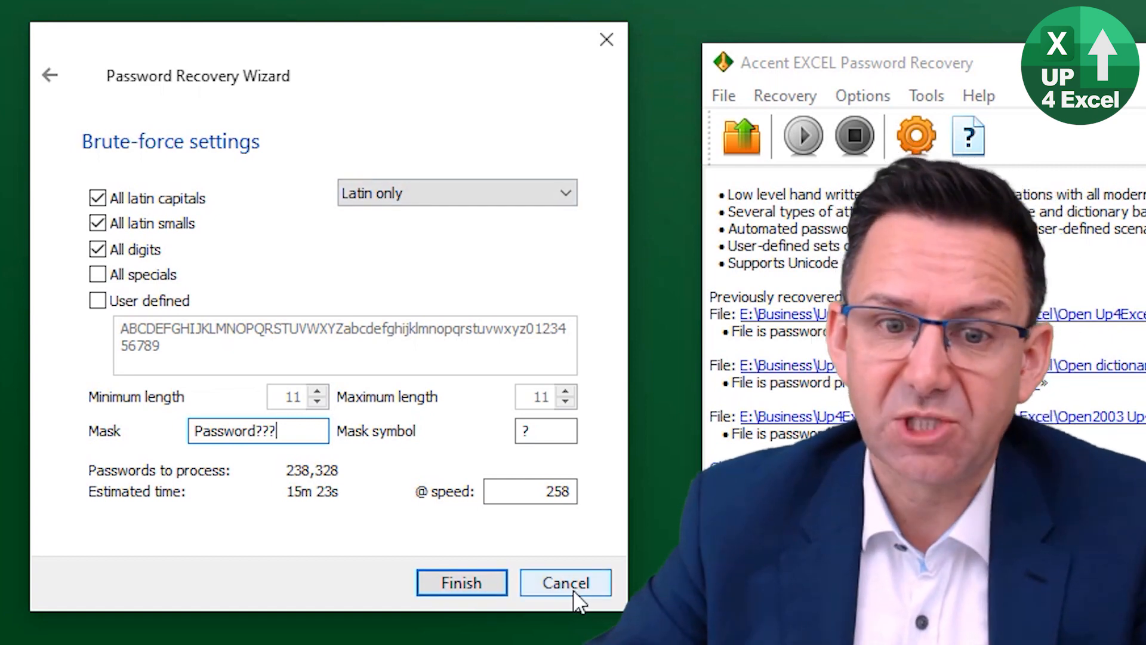
click(565, 583)
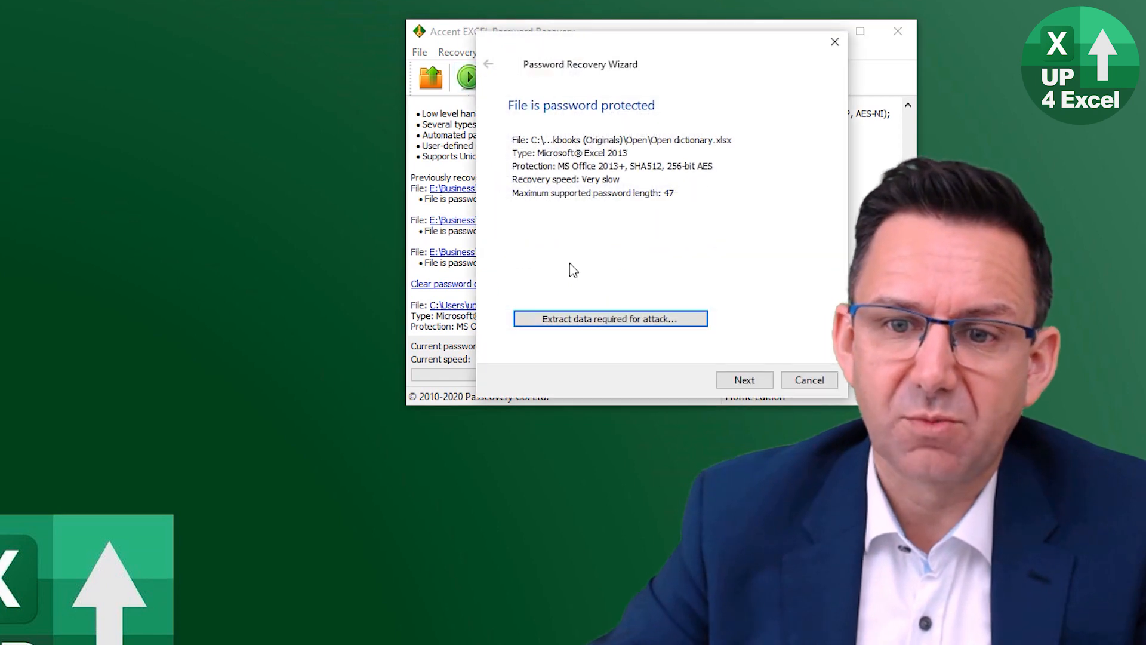
- Choose Brute-force with extended mask and look at its custom charset settings
click(744, 380)
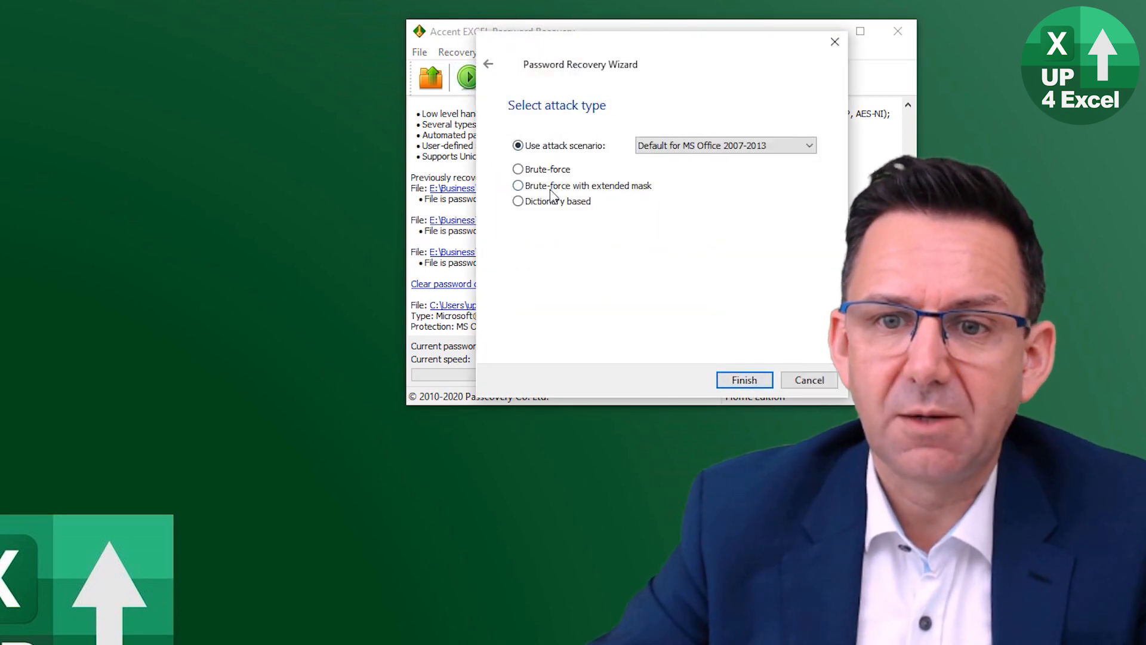
click(517, 185)
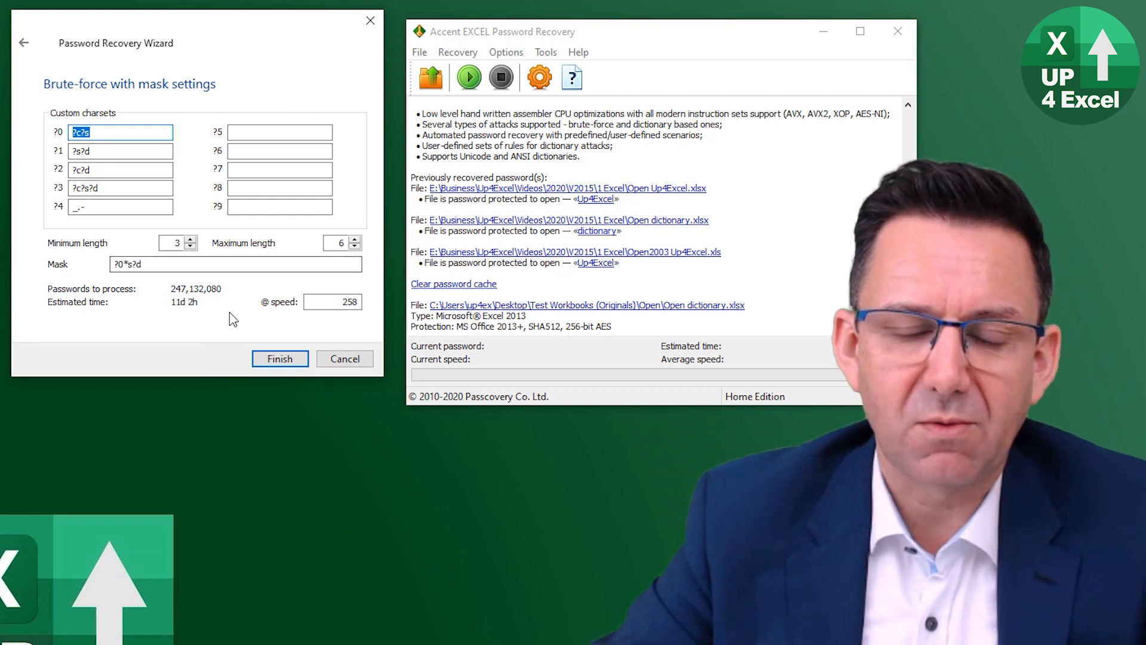
click(139, 264)
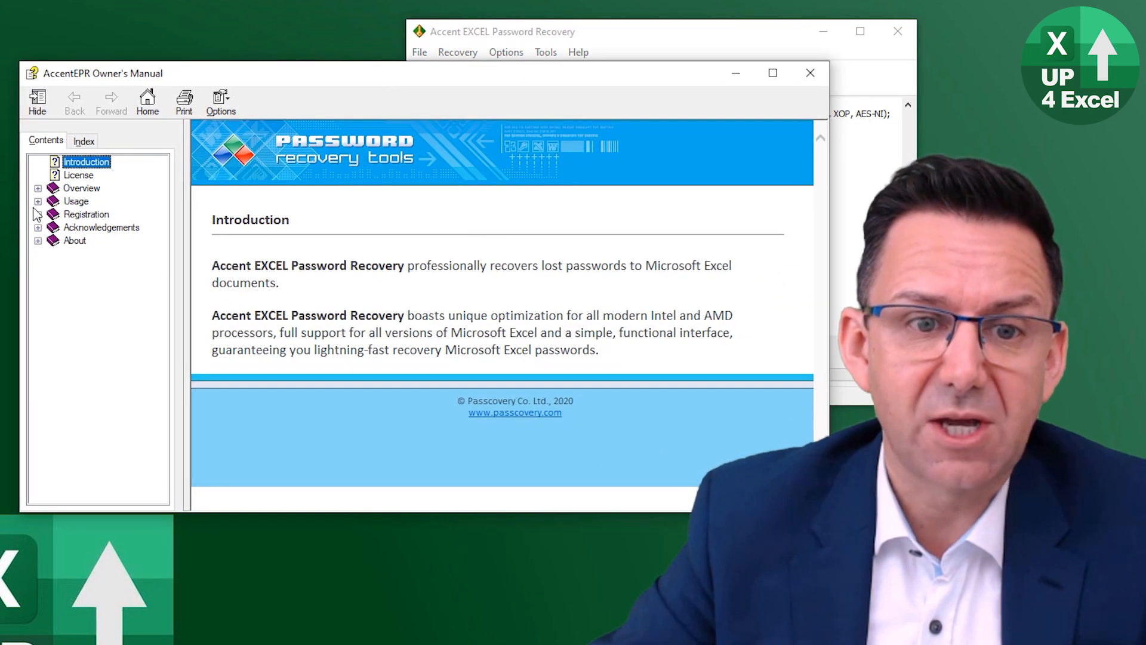
- Browse the owner's manual Macro Language section, then close the manual
click(37, 187)
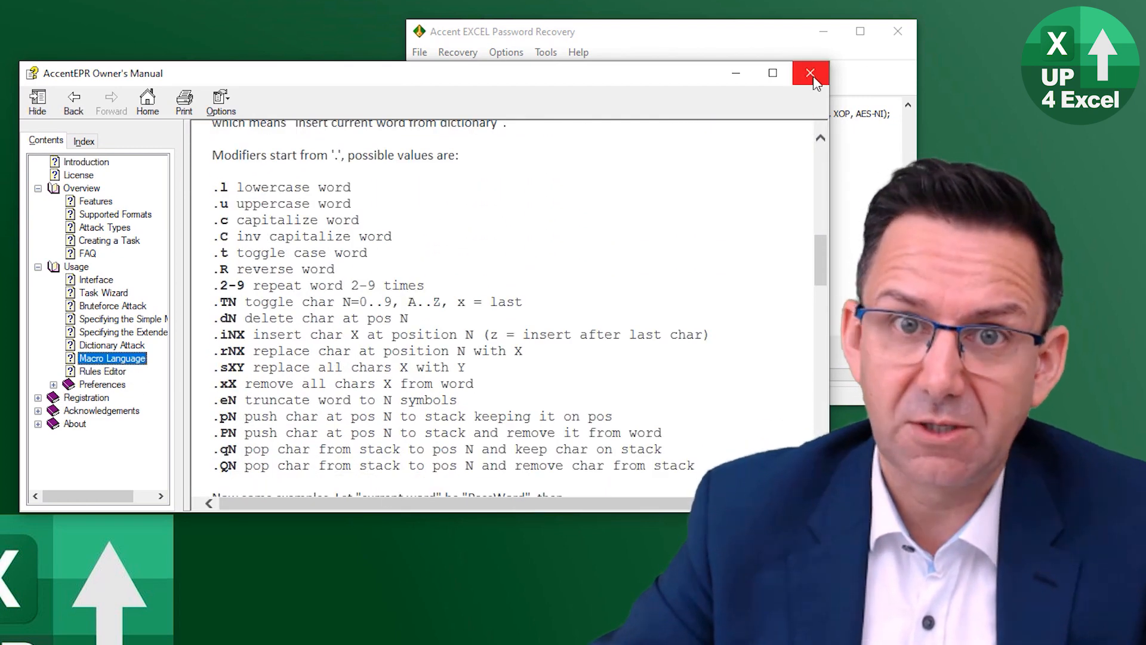
click(810, 73)
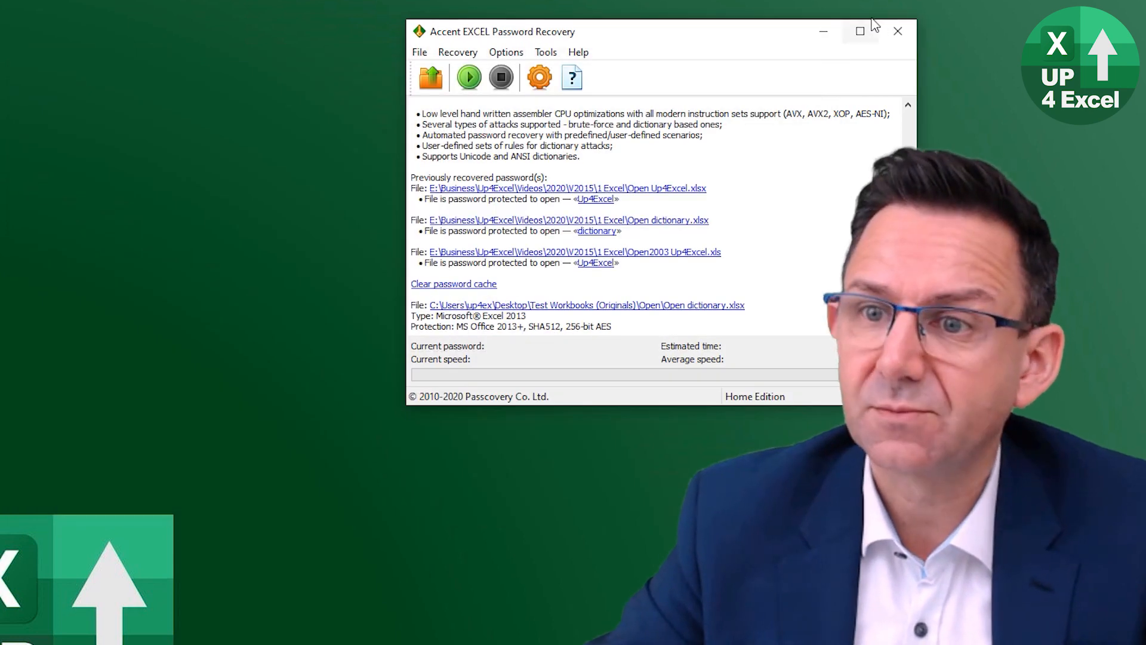
click(468, 77)
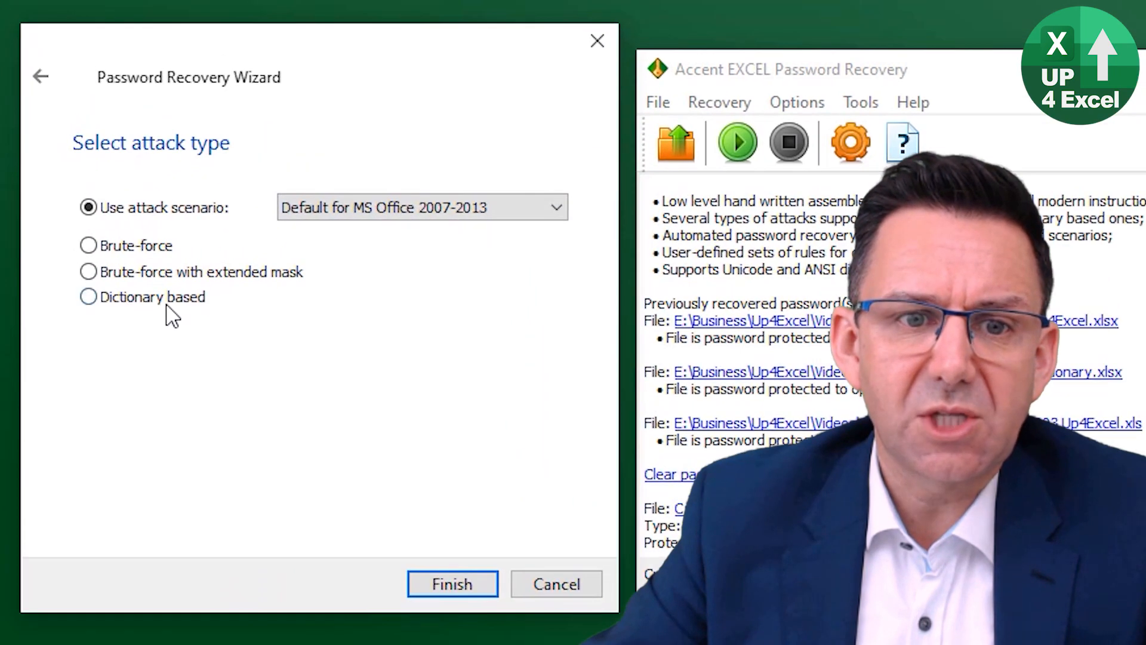
- Run a Dictionary based attack with Check words as is on the Small English dictionary
click(87, 296)
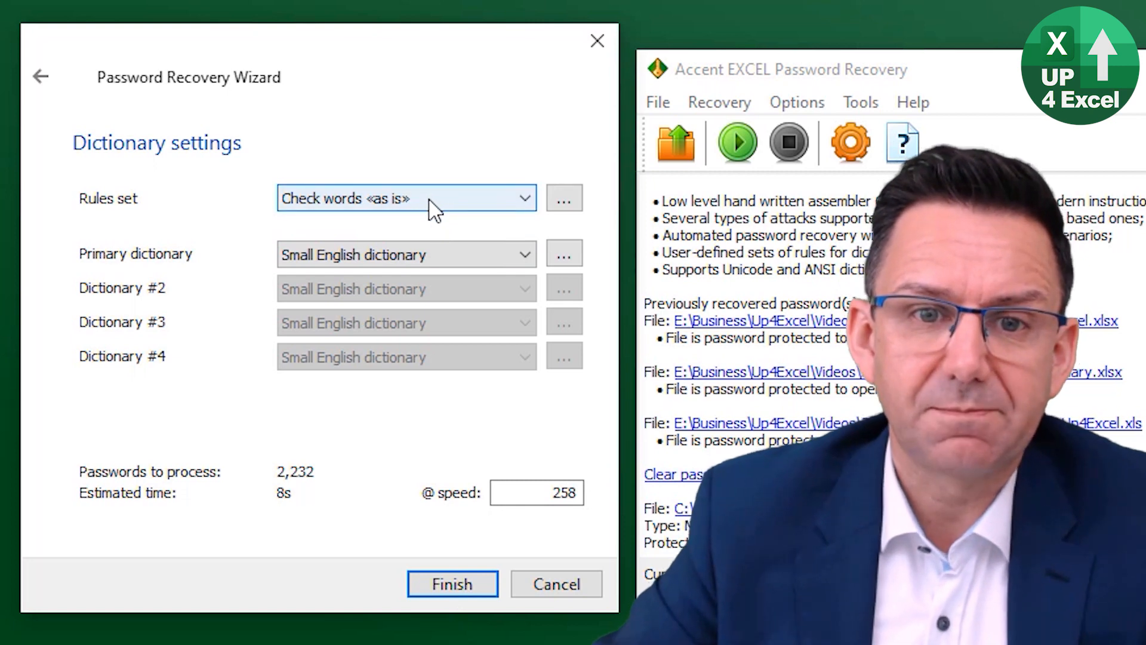
click(405, 198)
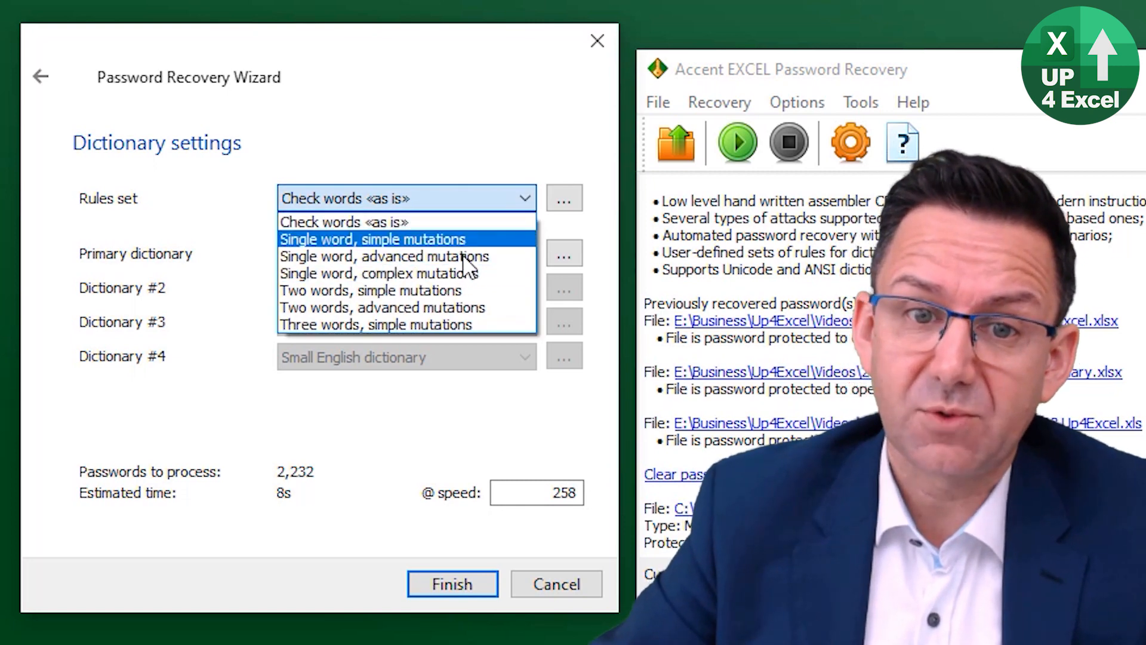
mouse_move(435, 272)
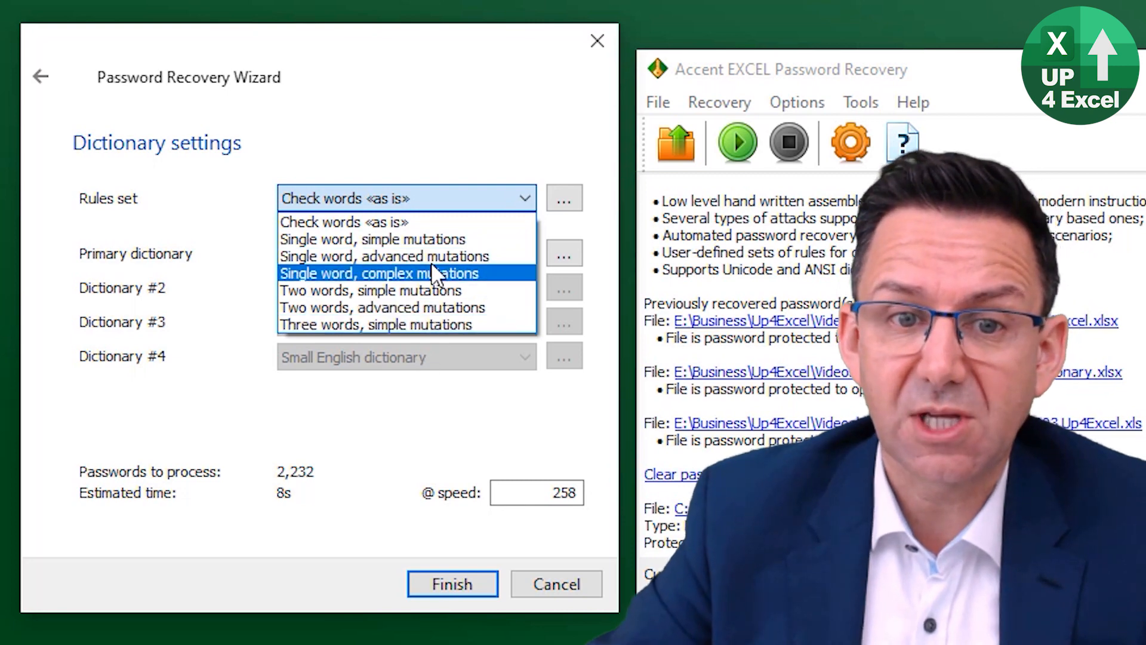
click(373, 239)
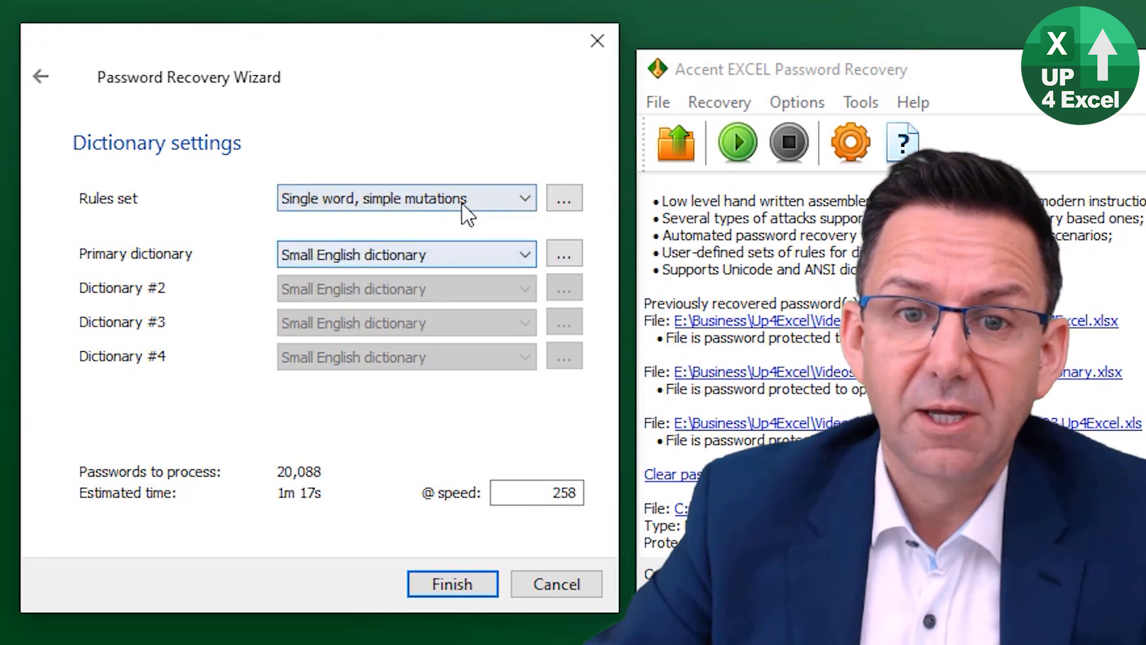
click(406, 198)
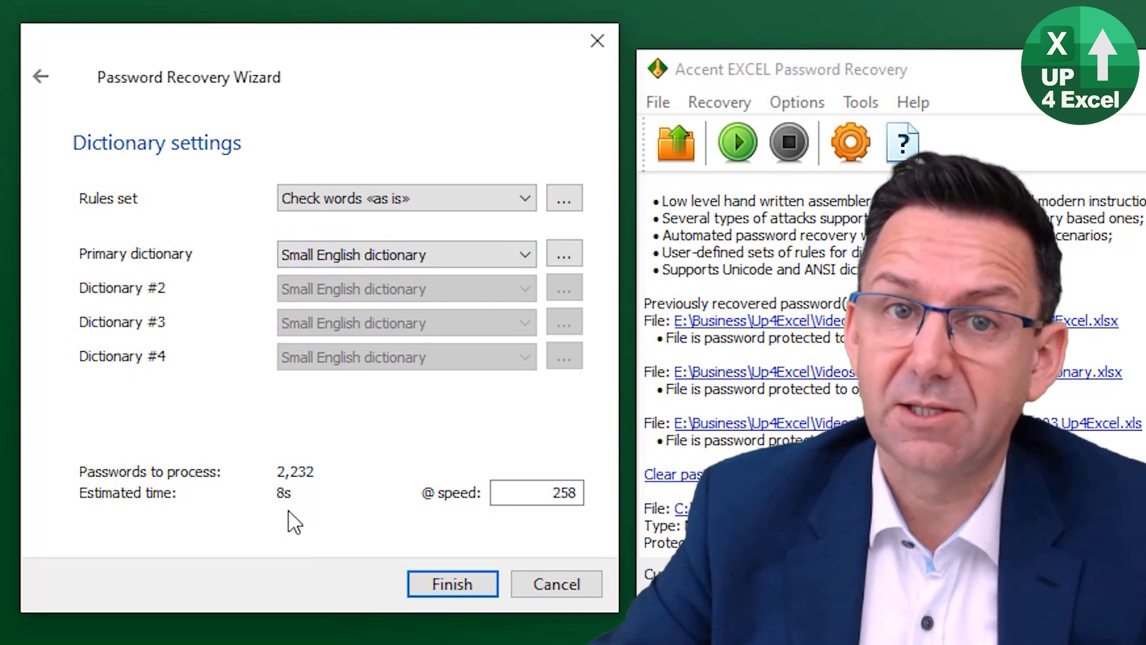
click(451, 584)
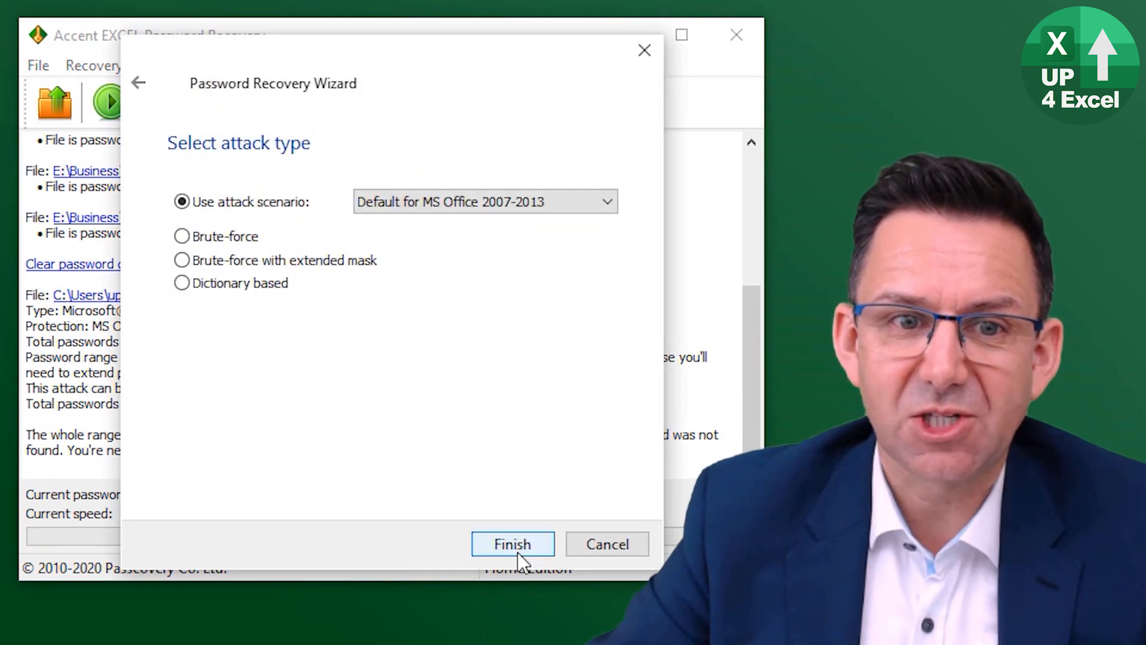
- Rerun the dictionary attack using the Medium English dictionary
click(182, 283)
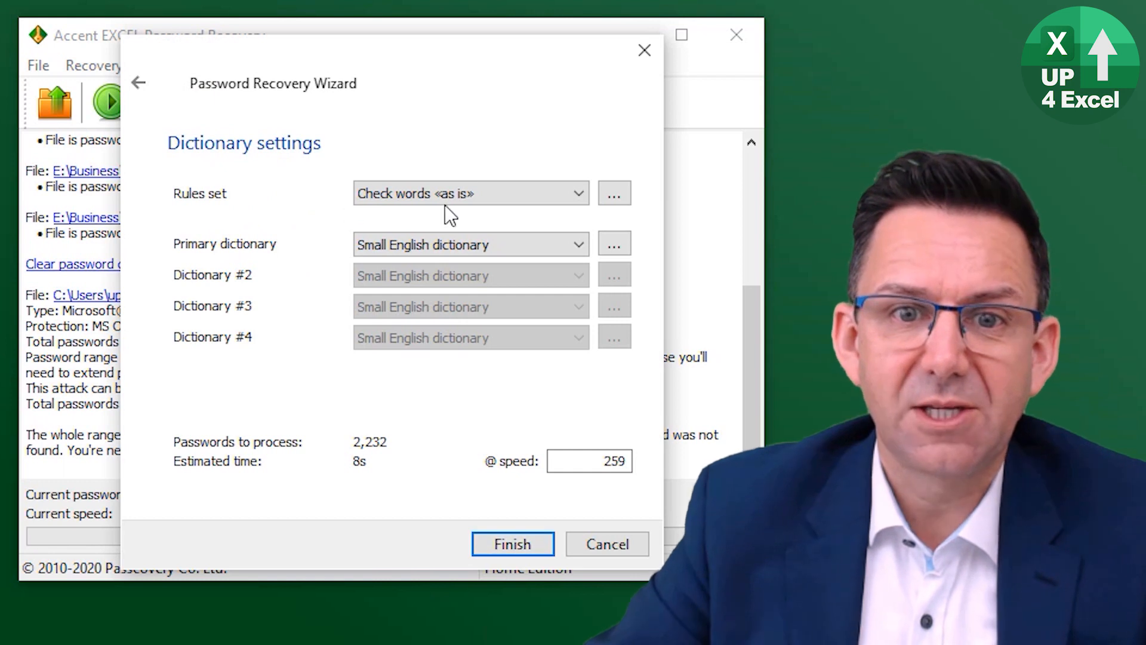
click(470, 243)
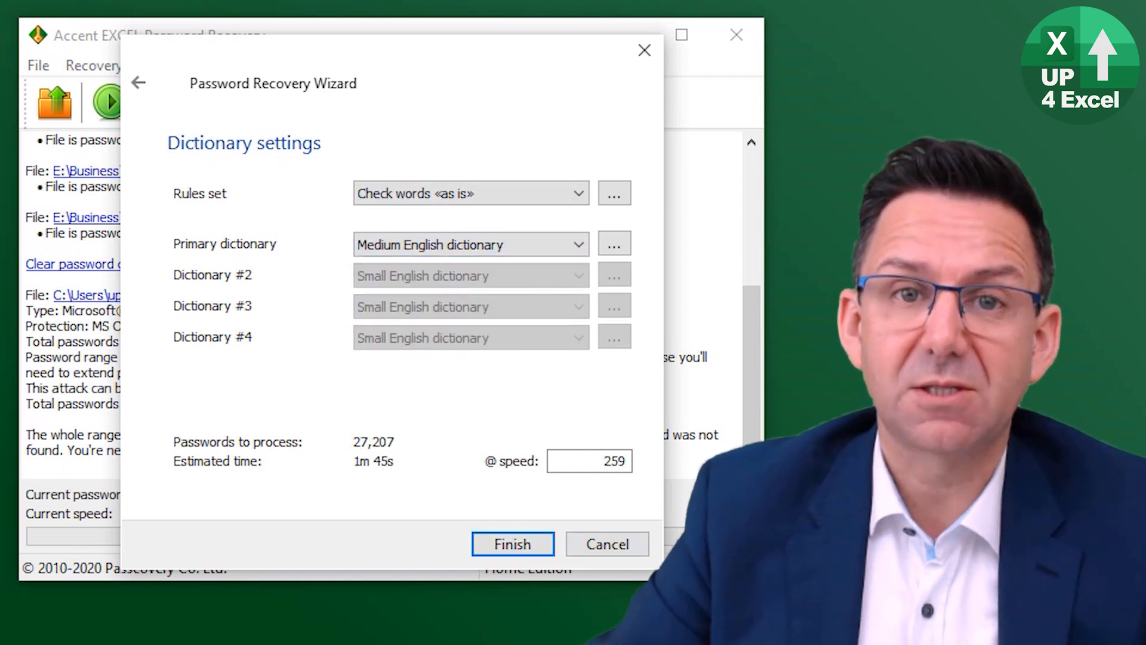
mouse_move(359, 483)
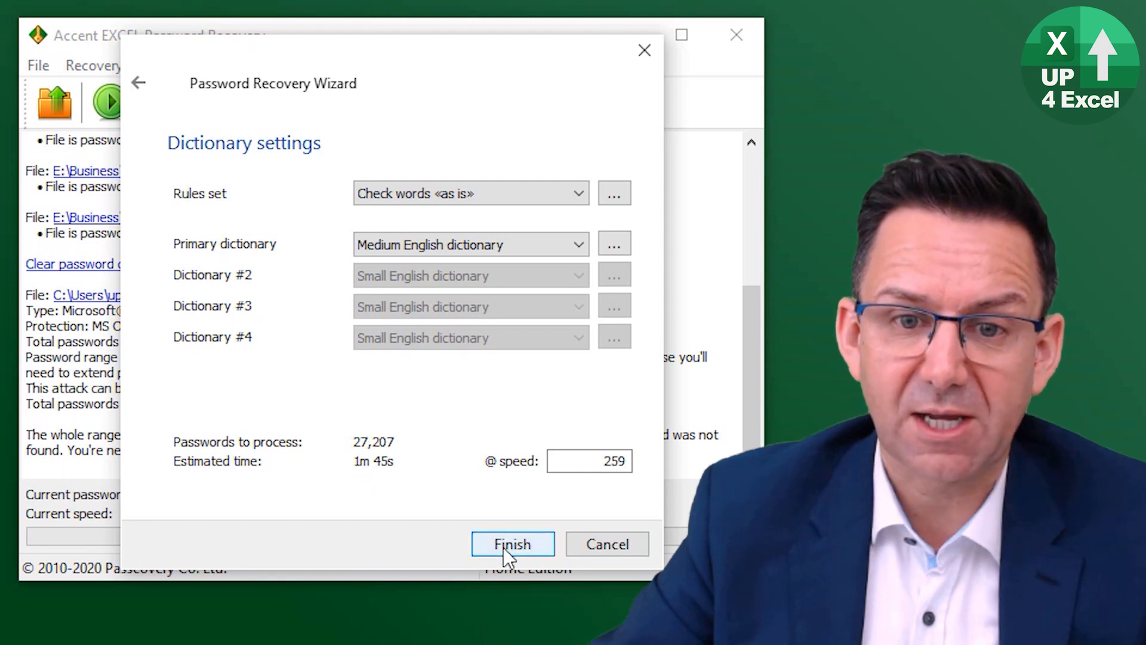
click(512, 544)
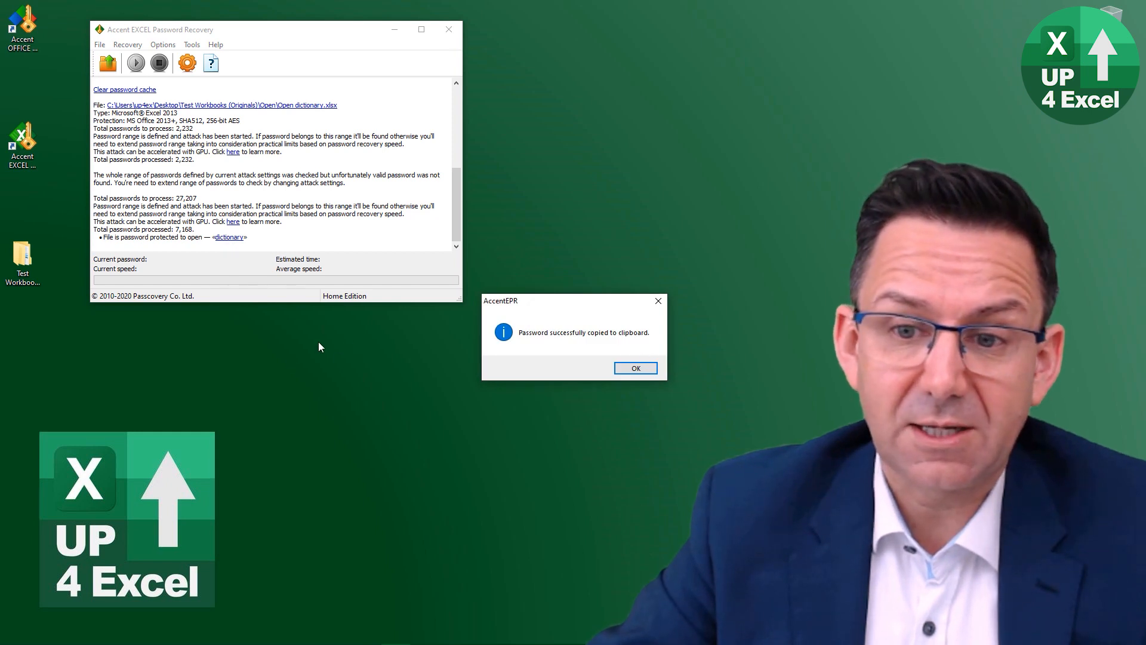
- Dismiss the password-copied-to-clipboard notice
click(634, 368)
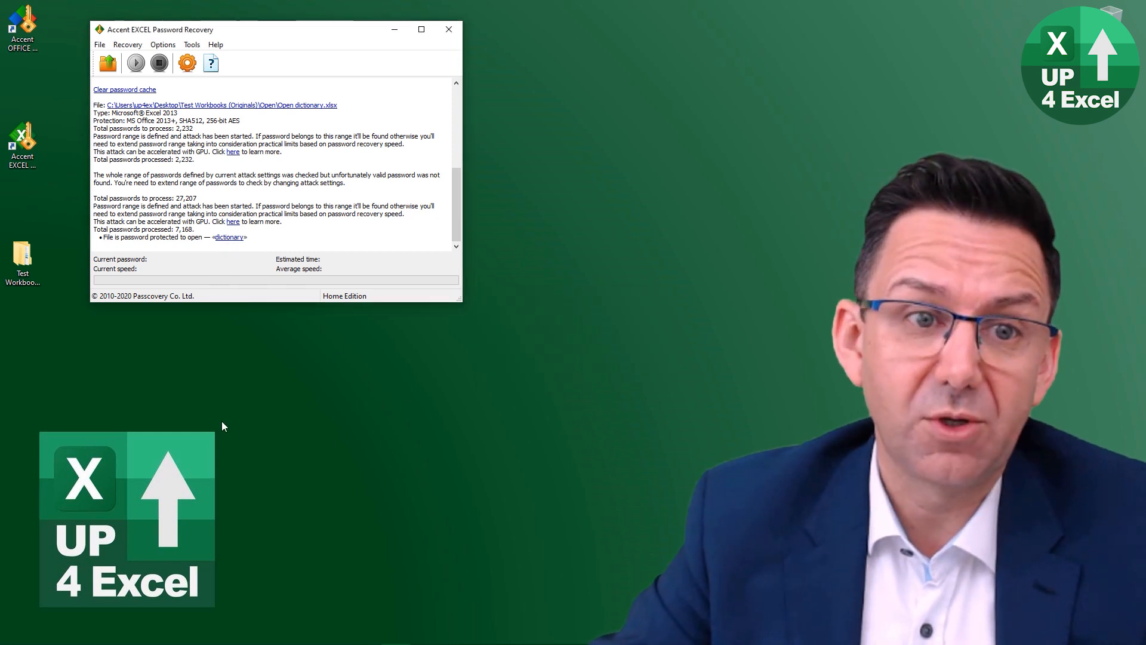
mouse_move(250, 123)
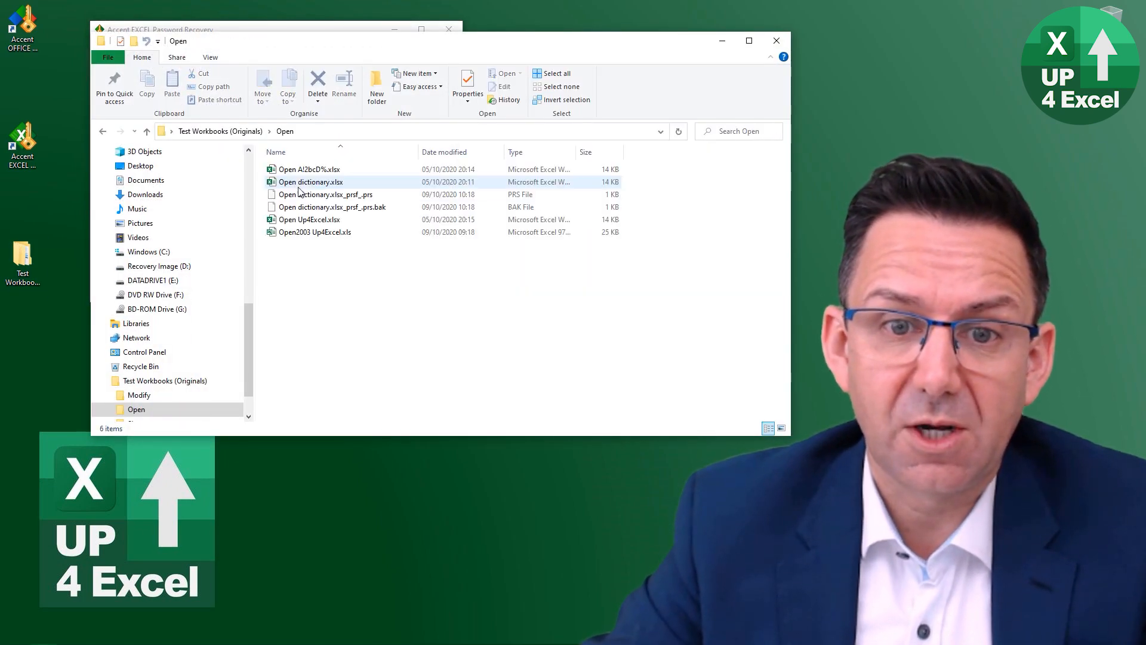
- Open Open dictionary.xlsx in Excel by pasting the recovered password
click(310, 181)
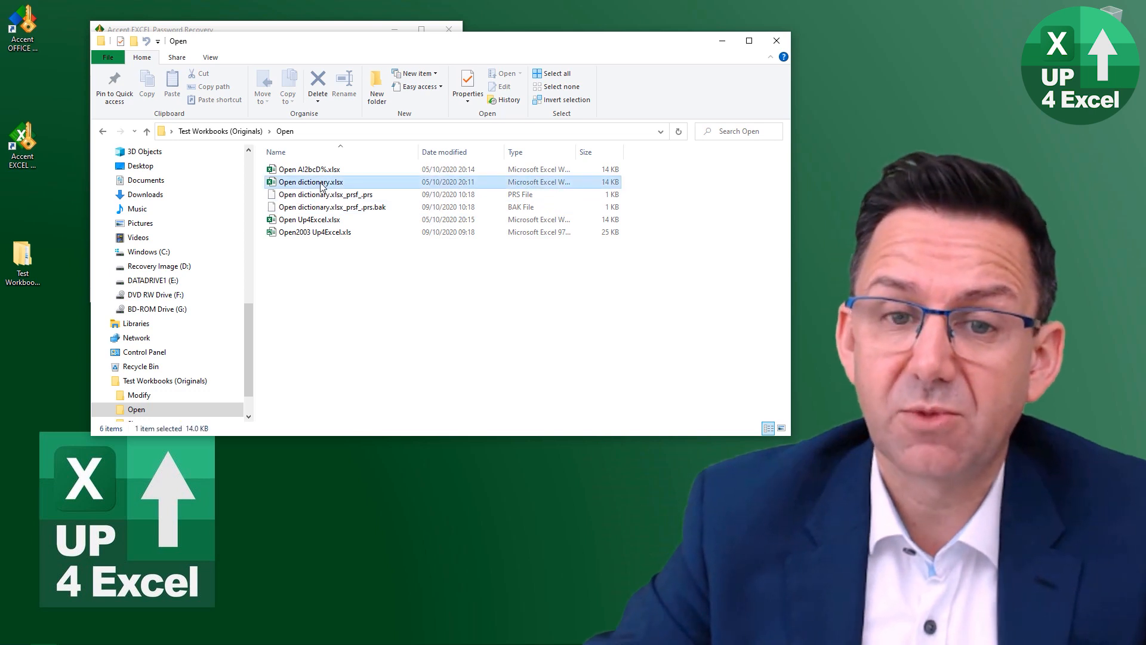
double_click(311, 182)
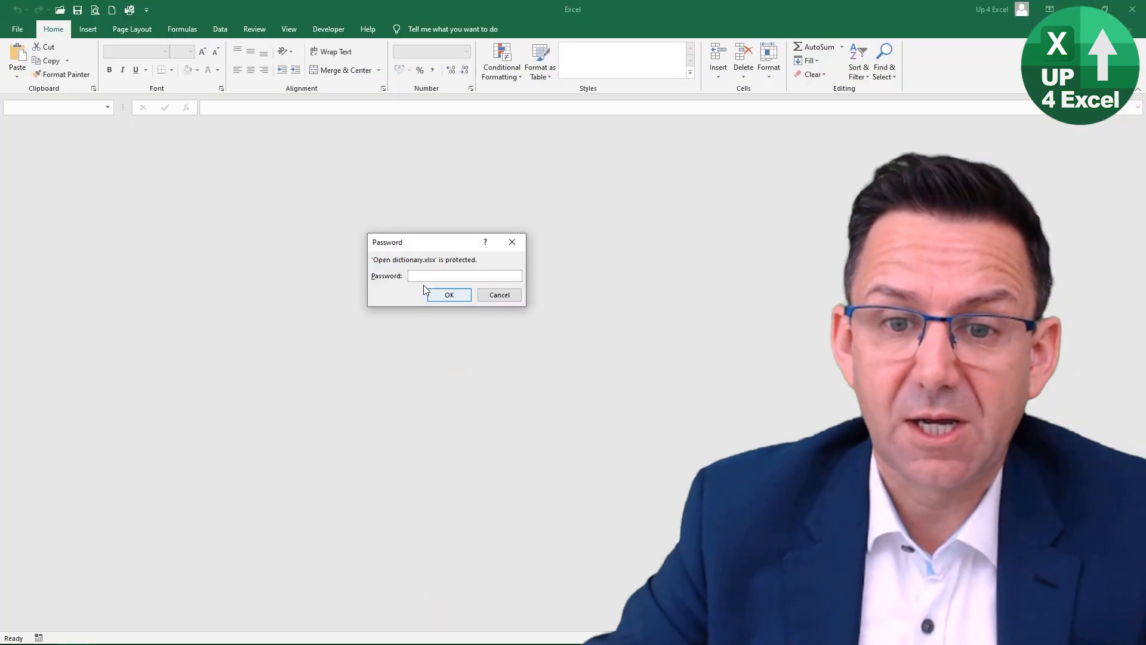
key(ctrl+v)
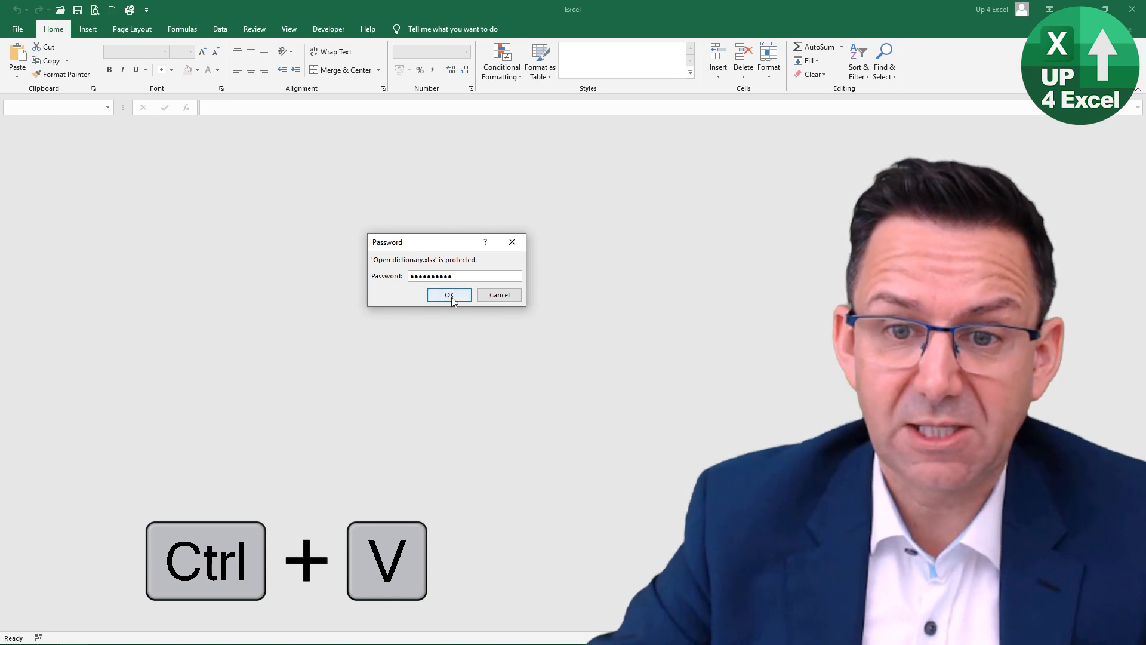
click(449, 295)
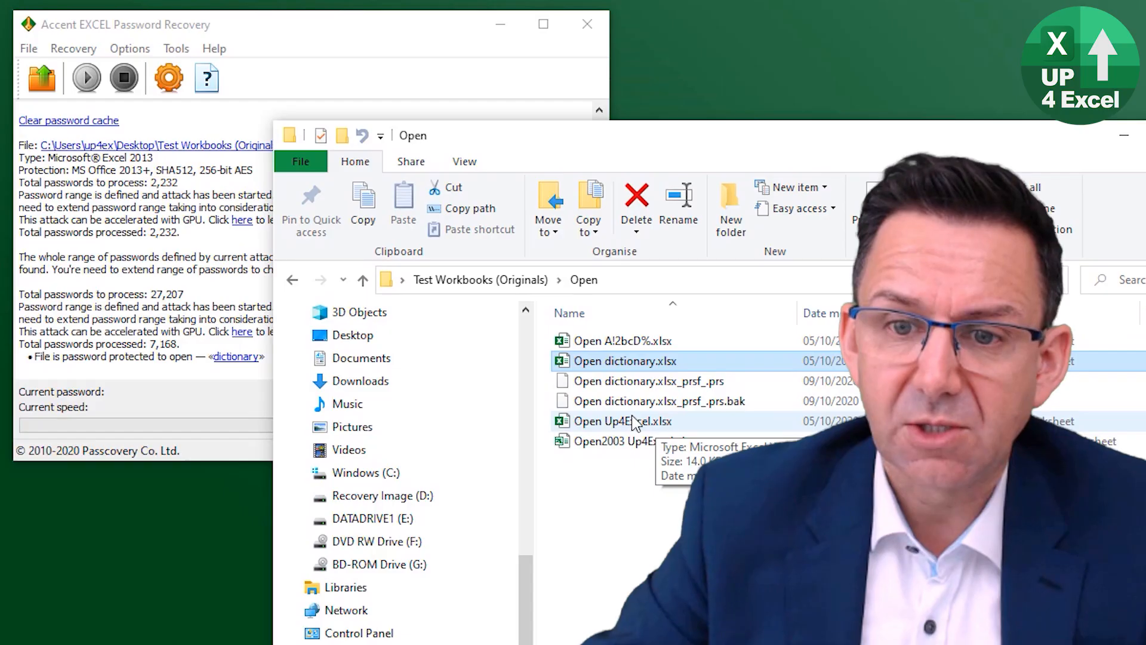
- Load Open Up4Excel.xlsx into the recovery wizard and reach attack-type selection
click(622, 421)
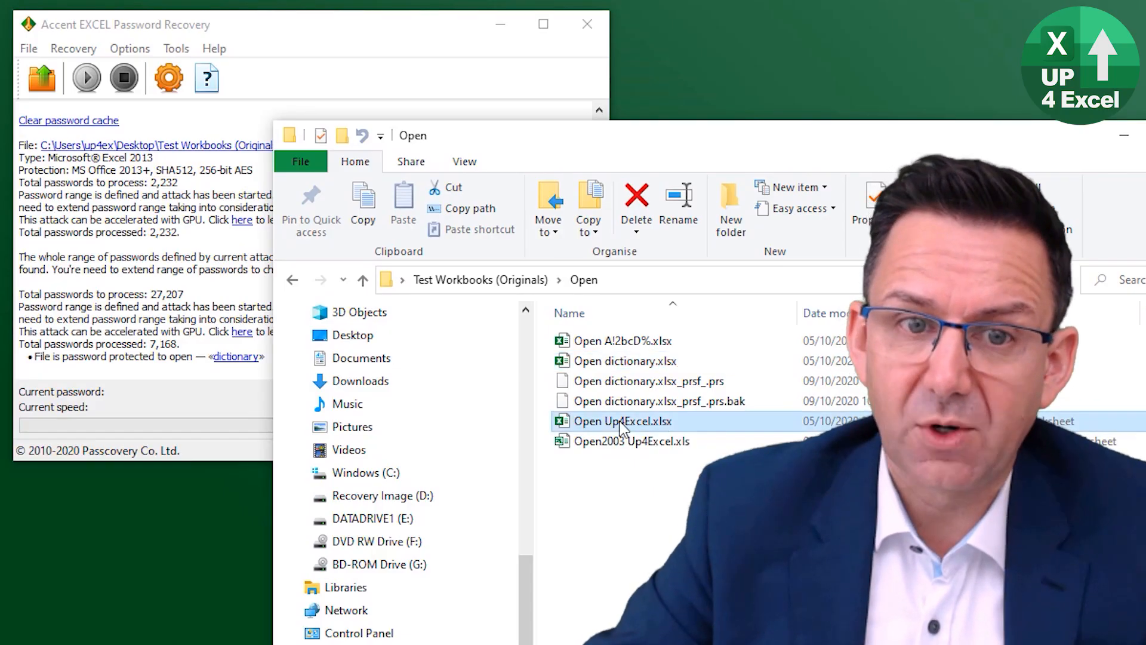
double_click(622, 421)
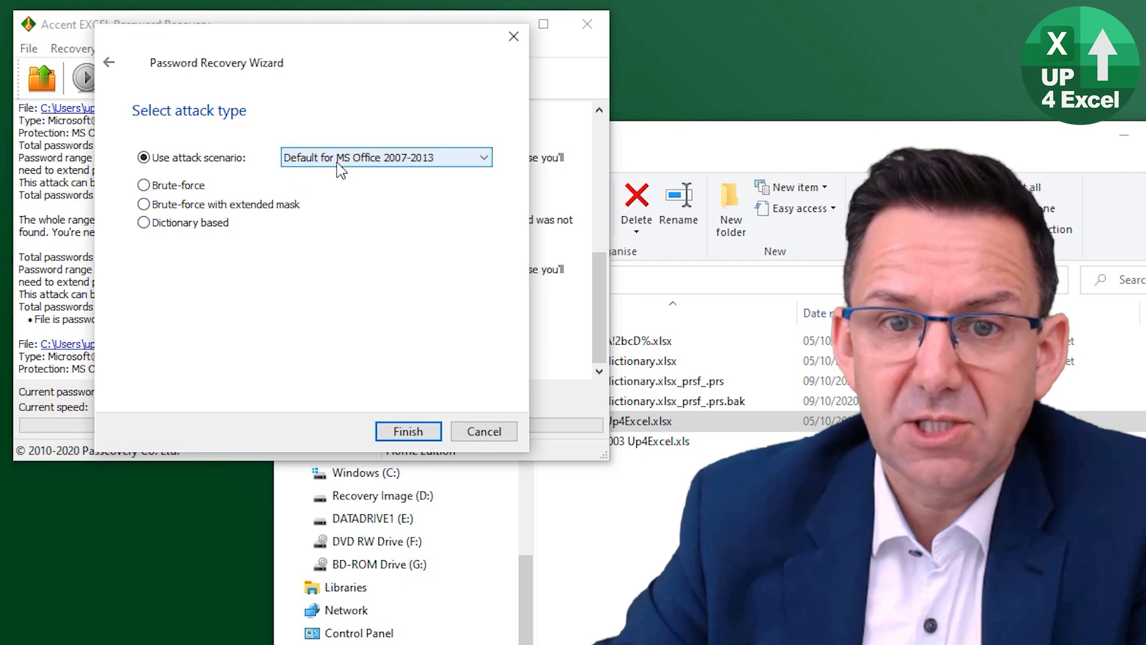
mouse_move(384, 170)
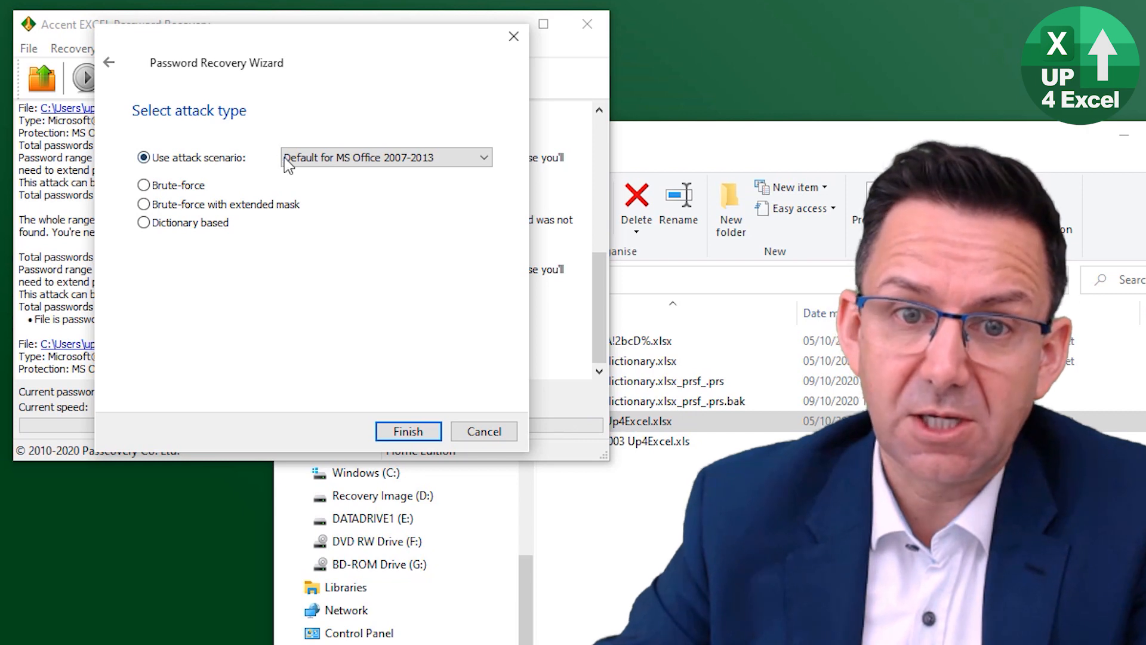
click(644, 422)
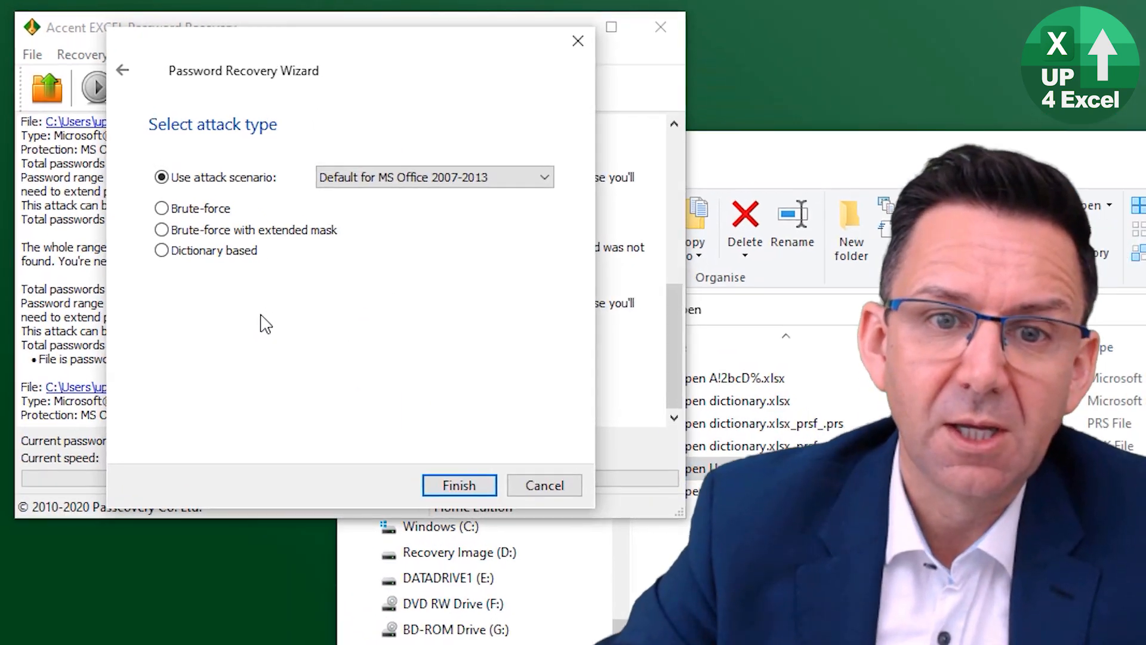
- Choose a brute-force attack with minimum and maximum password length both set to 7
click(162, 207)
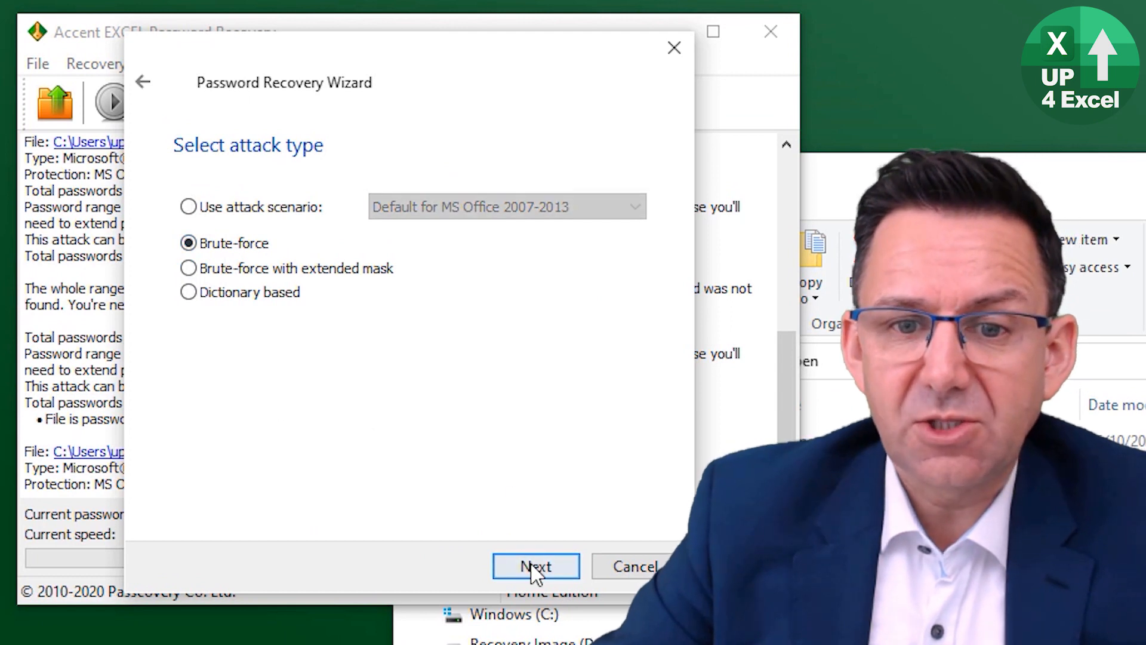
click(536, 566)
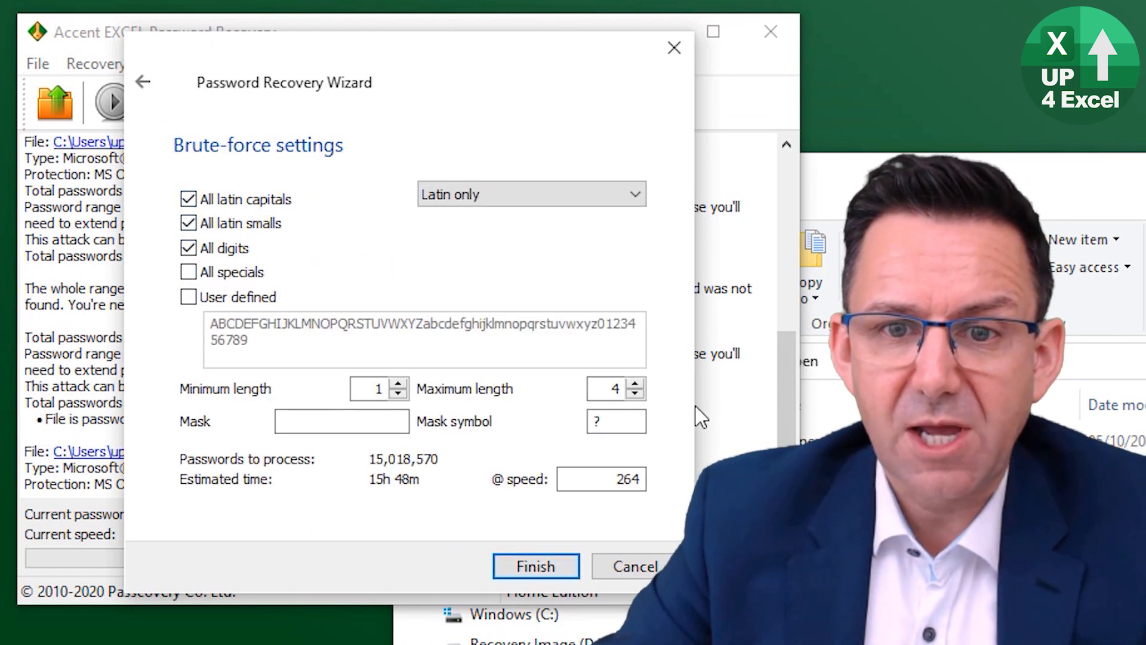
click(634, 383)
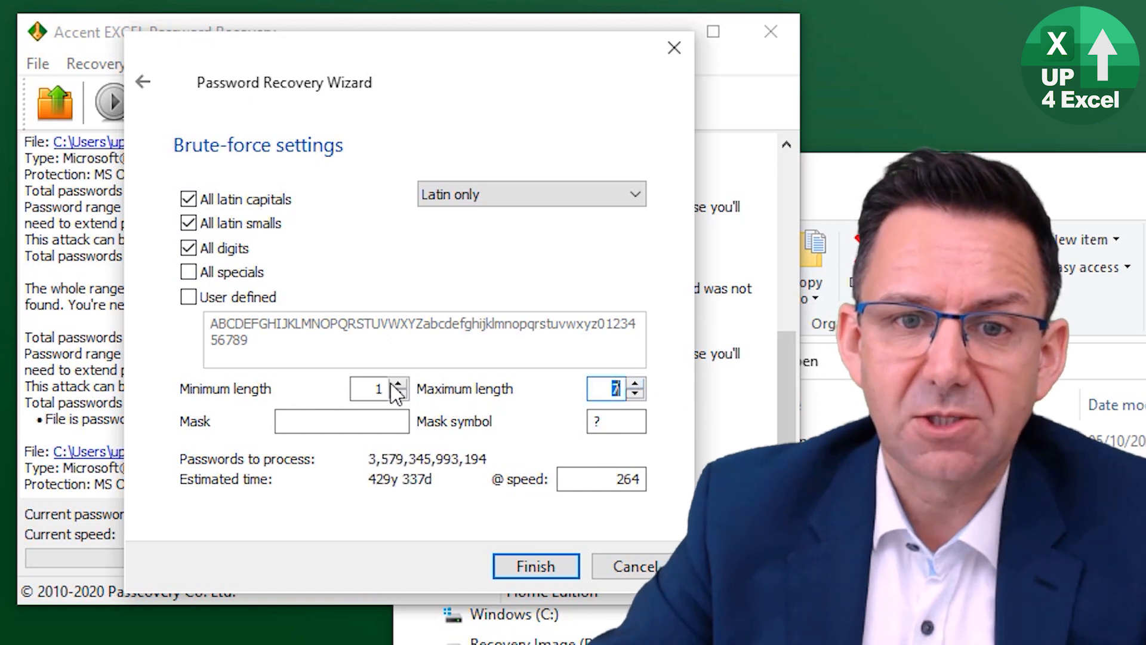
click(399, 384)
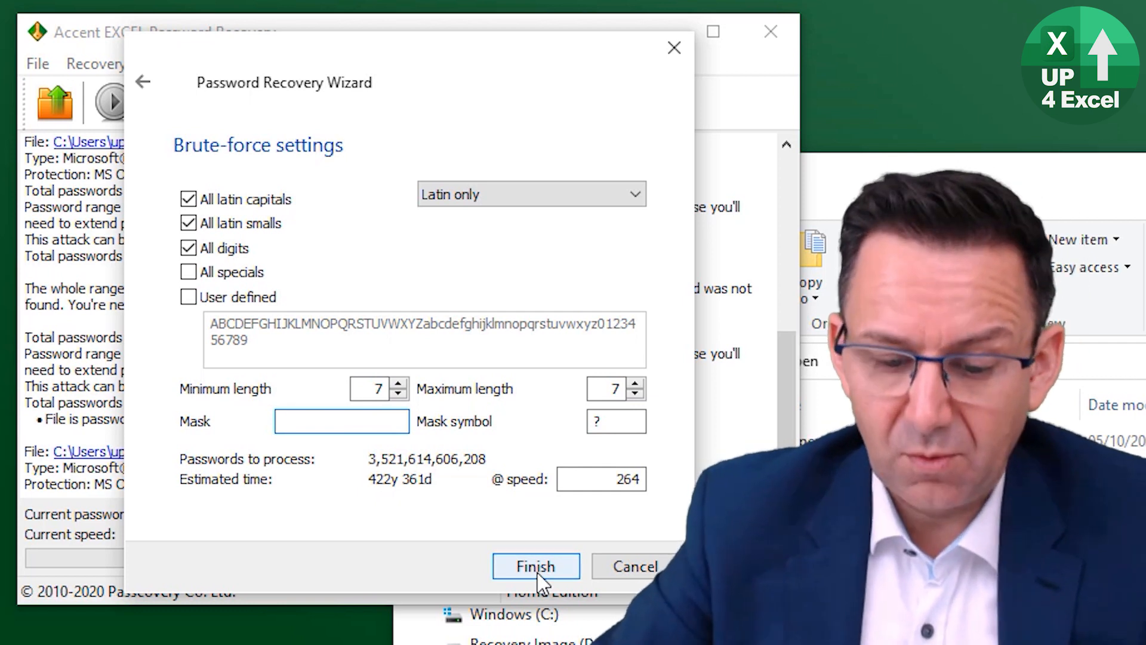
click(341, 421)
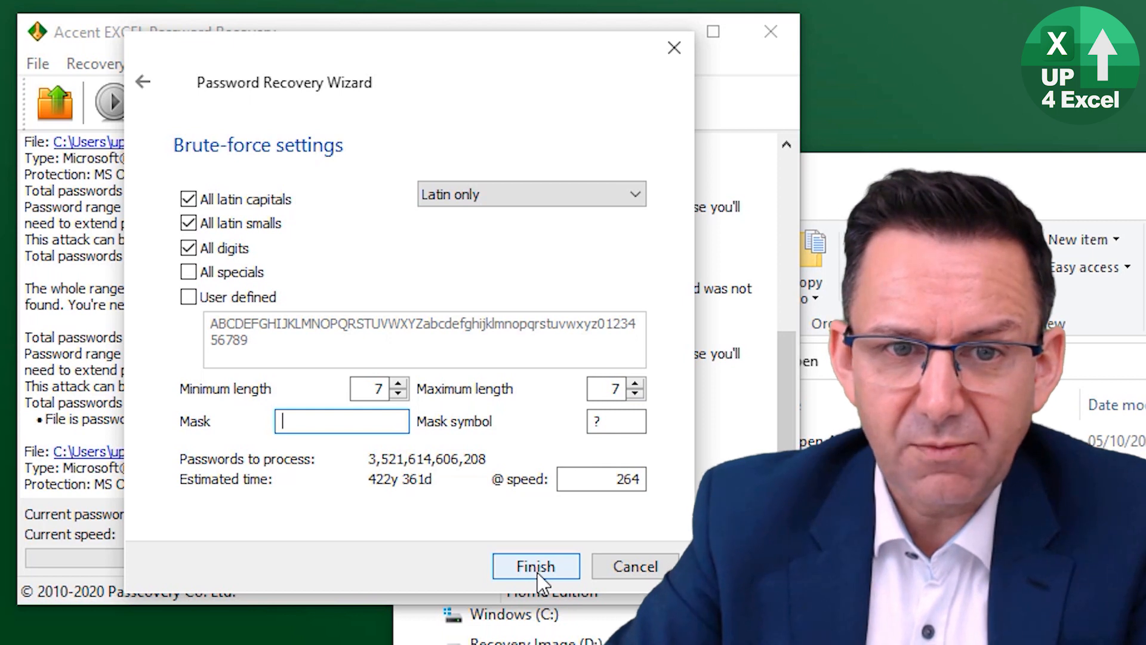
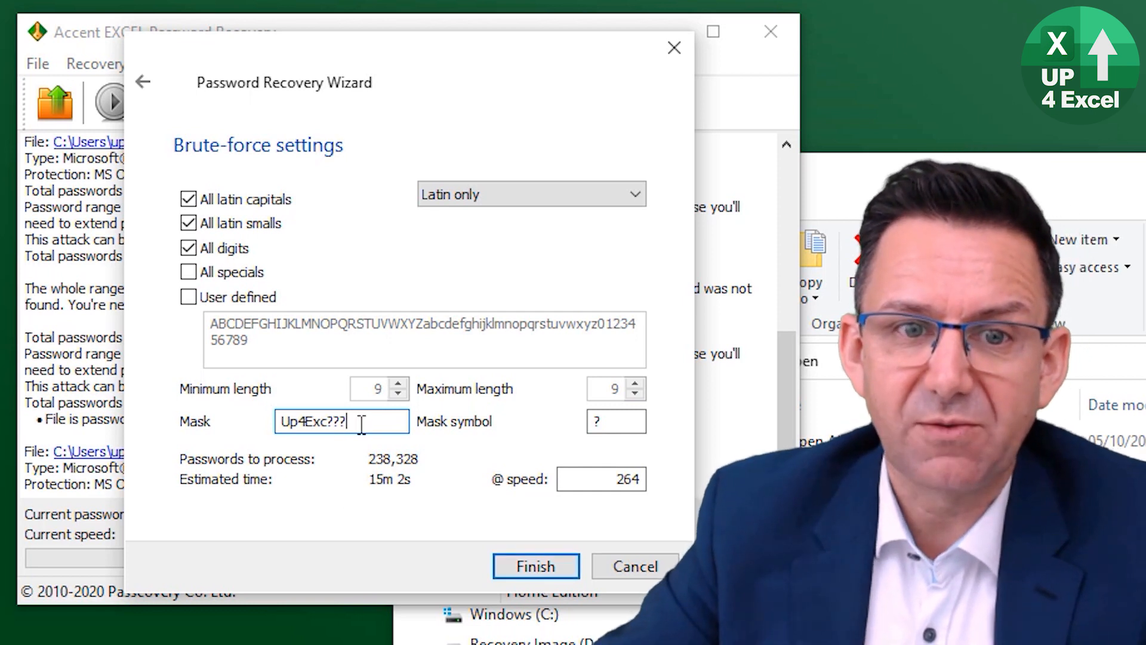
- Restrict the character set to latin smalls only and run the masked attack
click(188, 223)
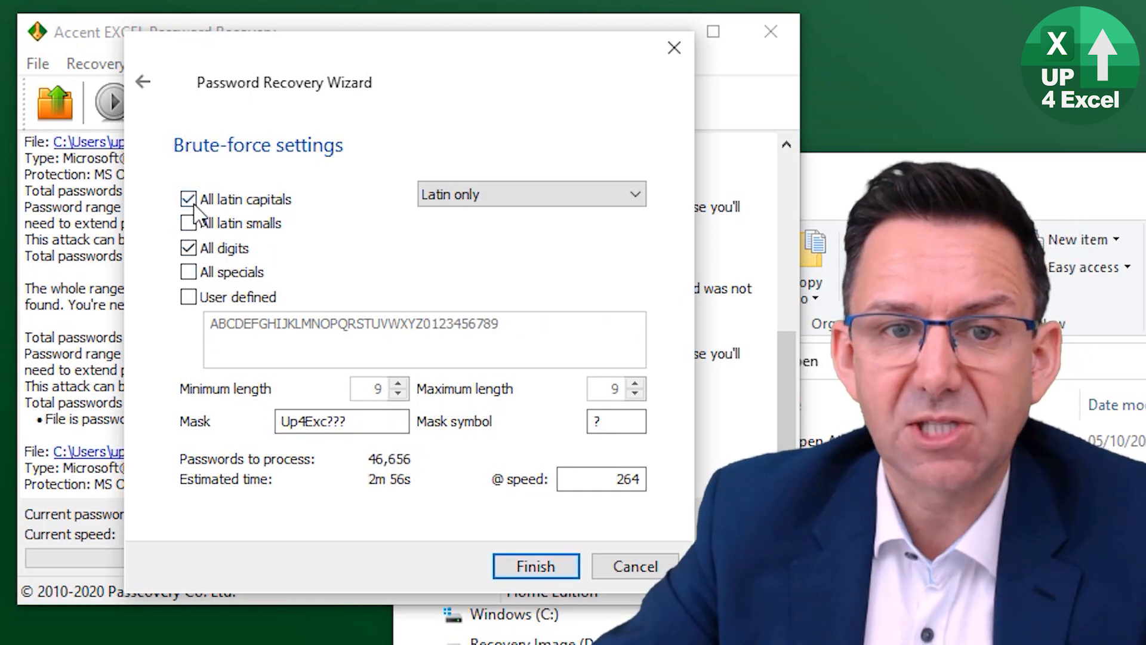
click(188, 200)
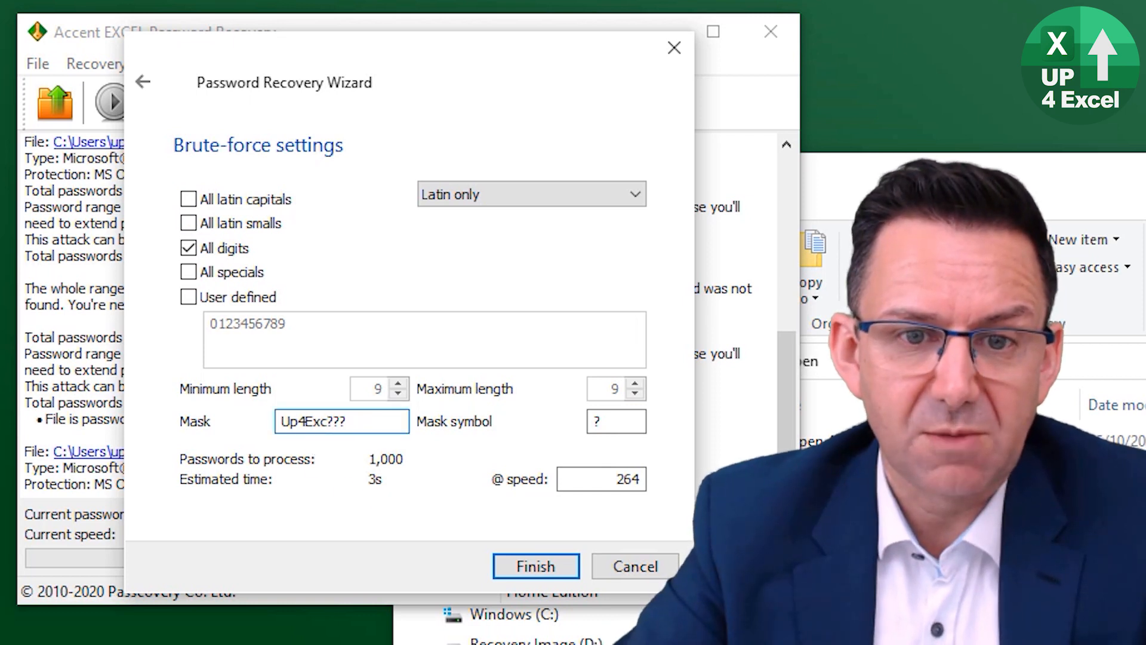
click(187, 223)
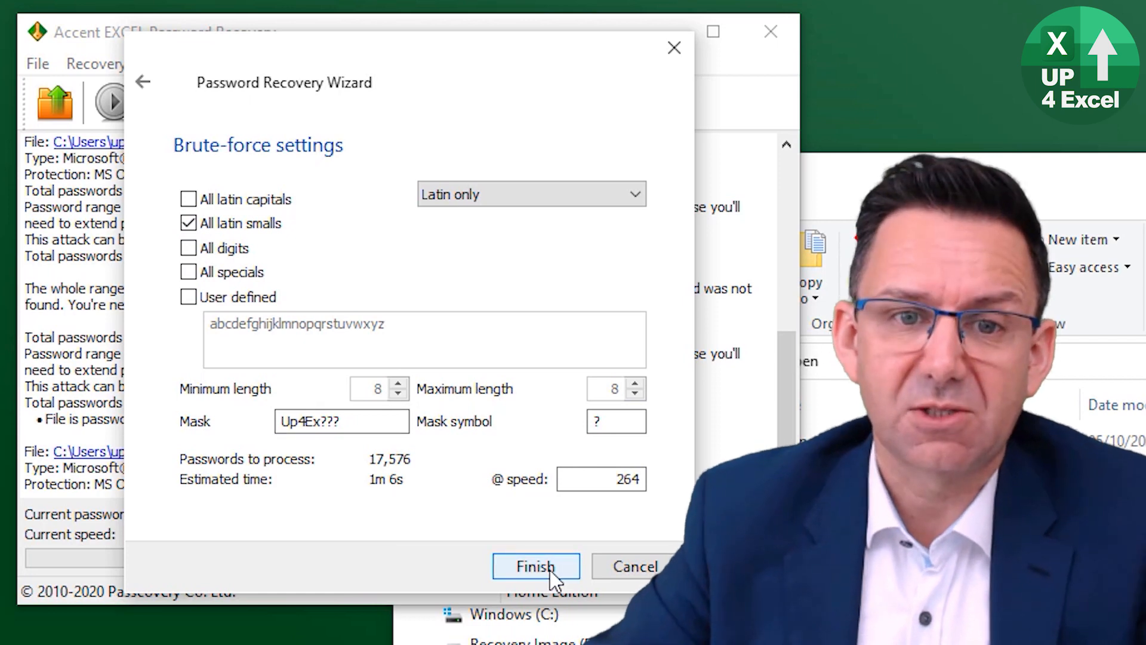
click(535, 566)
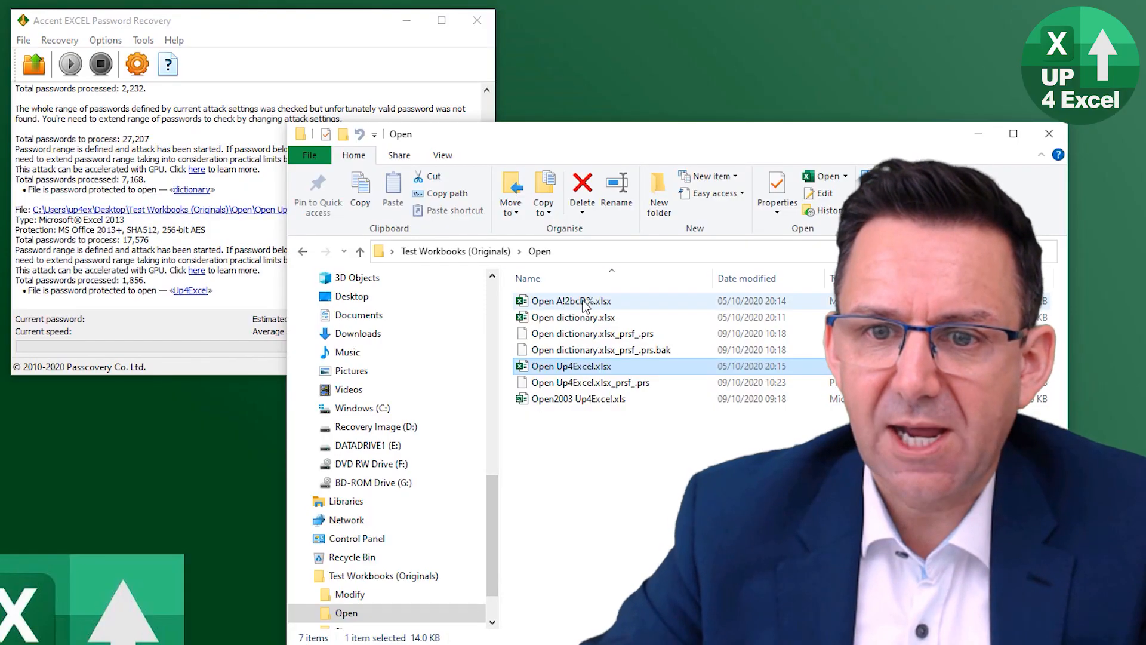
- Load Open A!2bcD%.xlsx into the wizard and continue to attack-type selection
click(571, 301)
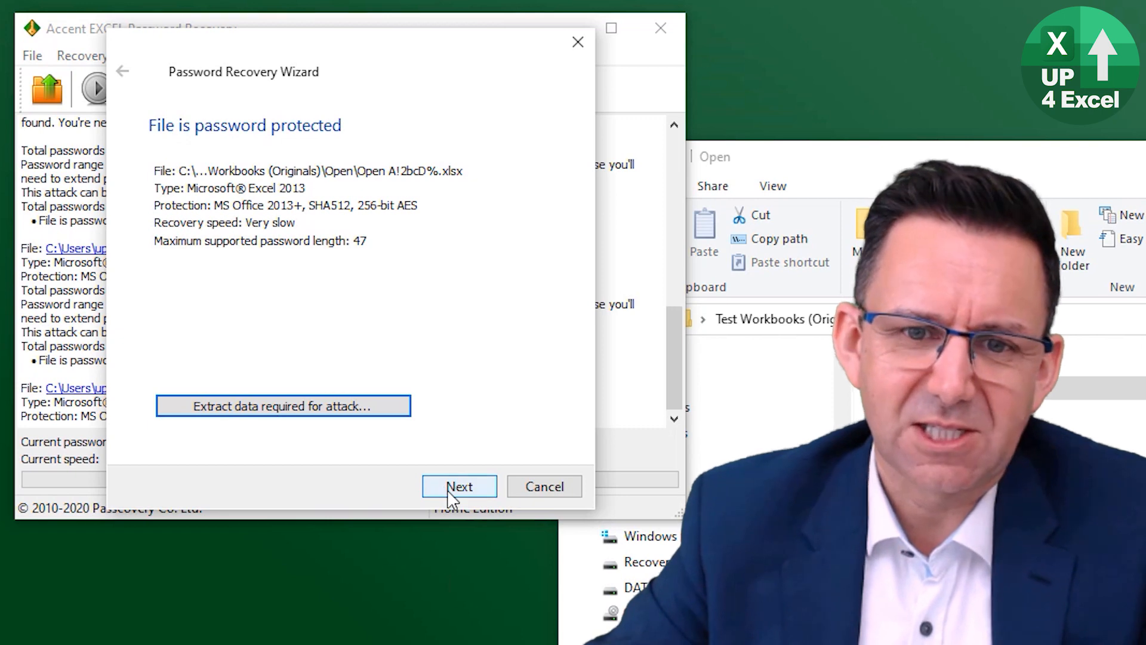
click(459, 486)
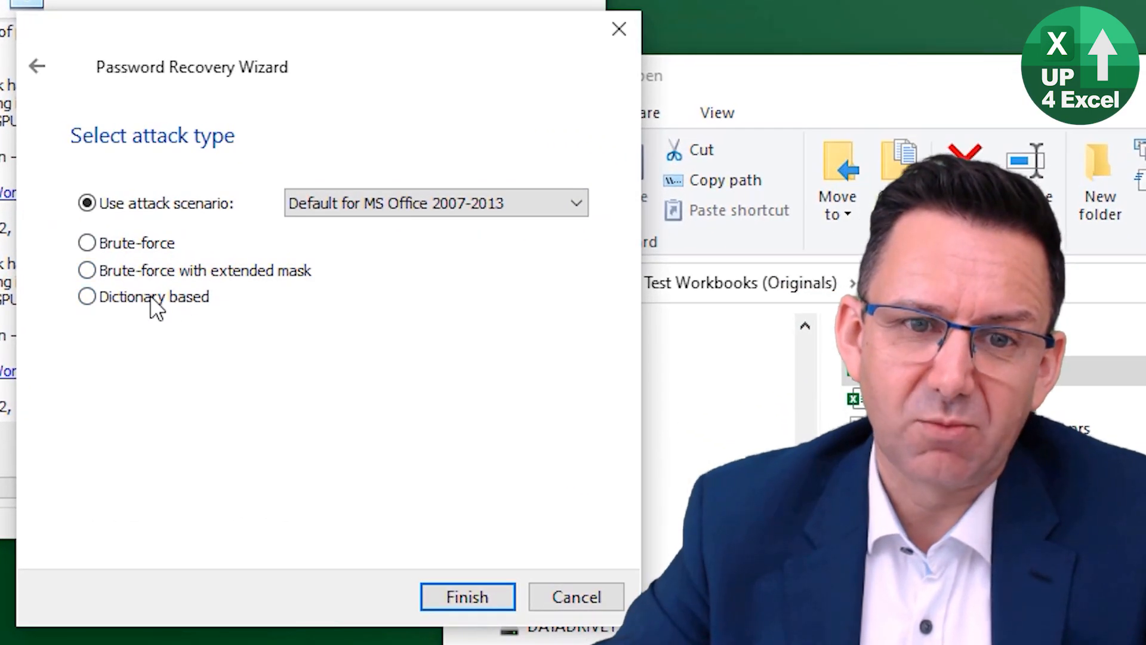
- Choose a brute-force attack and adjust the maximum password length, settling around 4
click(86, 242)
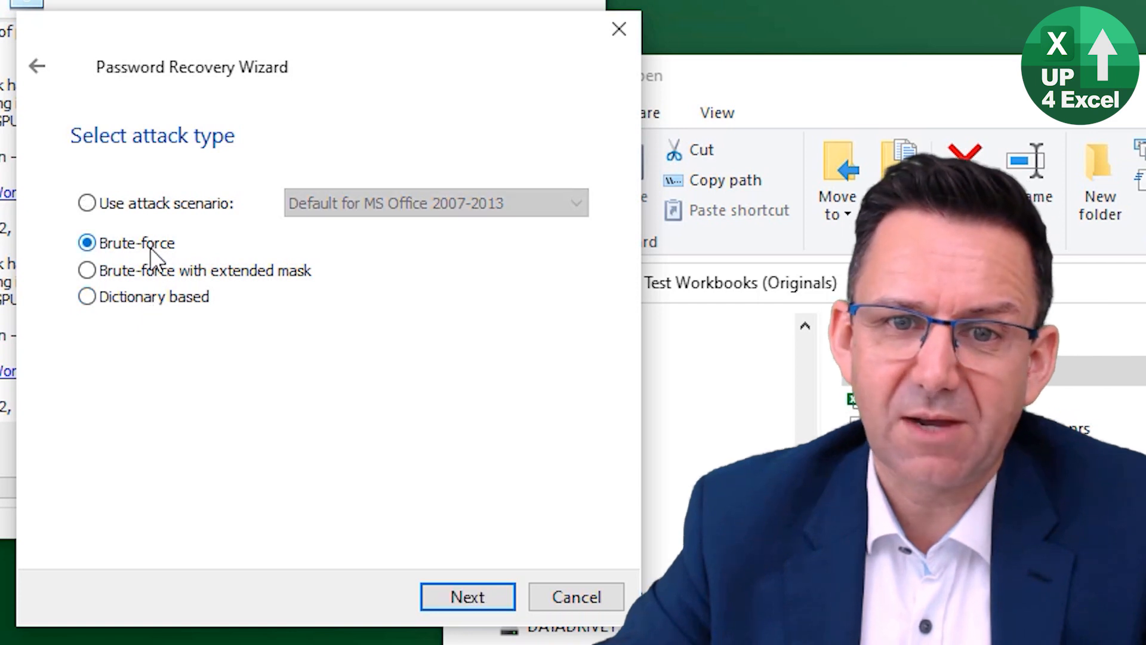
click(467, 597)
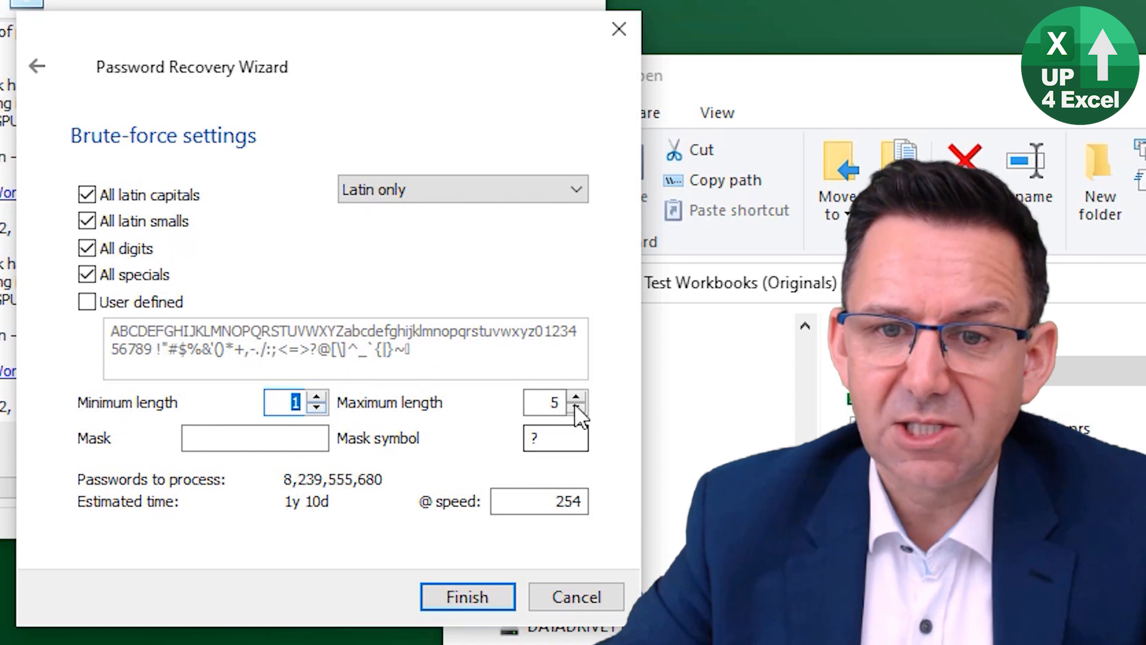
click(577, 397)
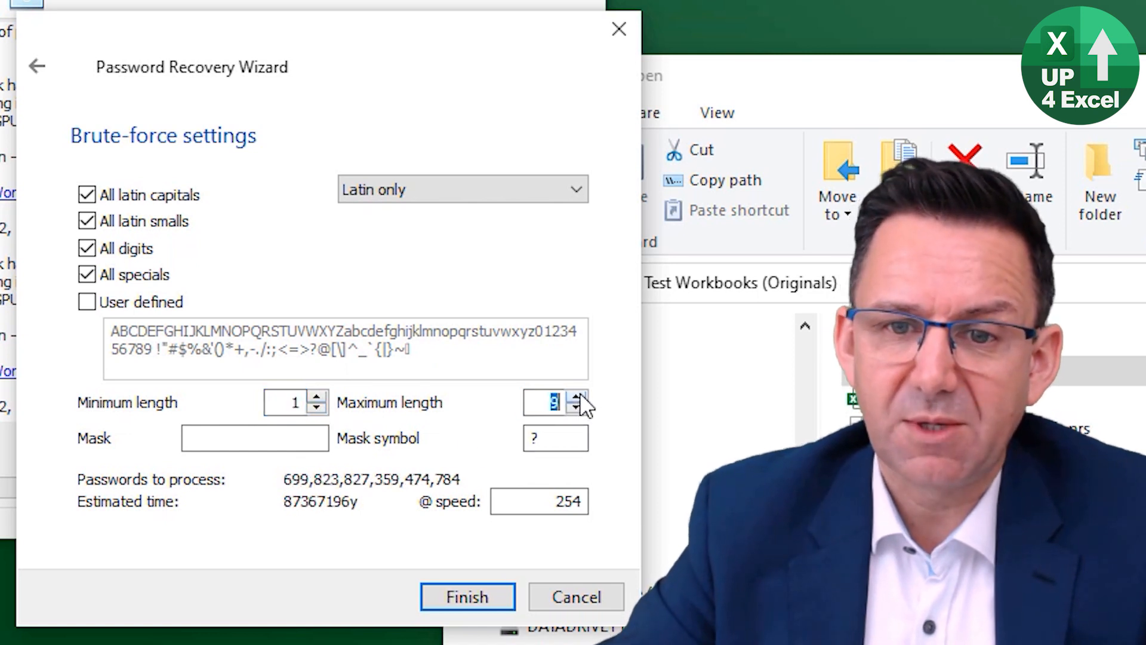
click(577, 396)
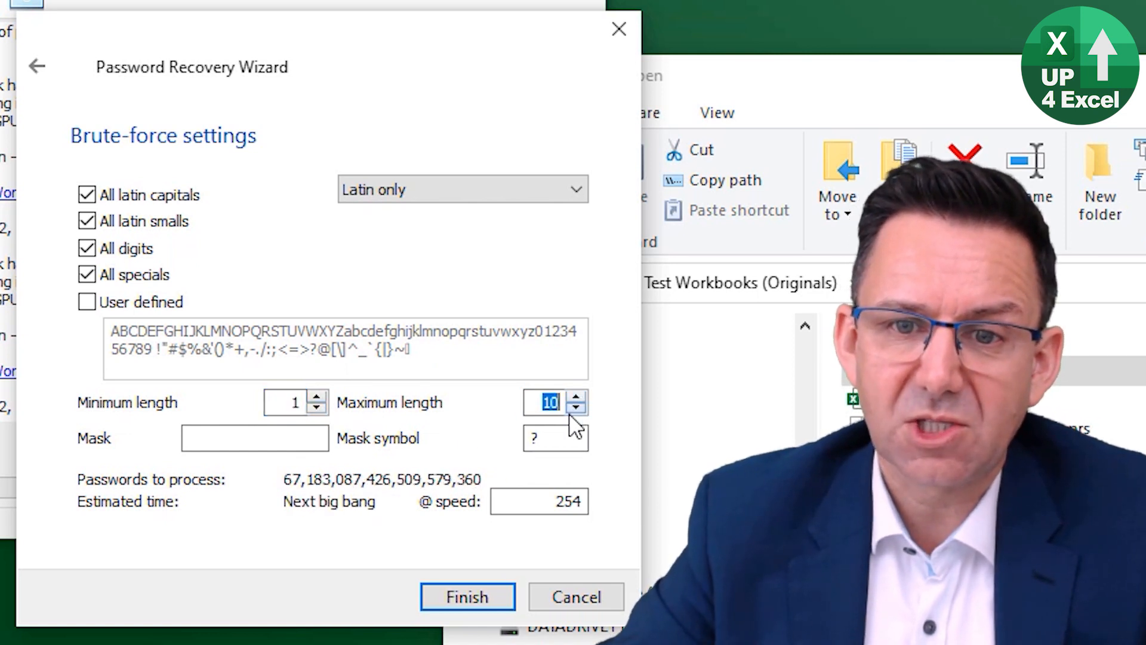
click(575, 407)
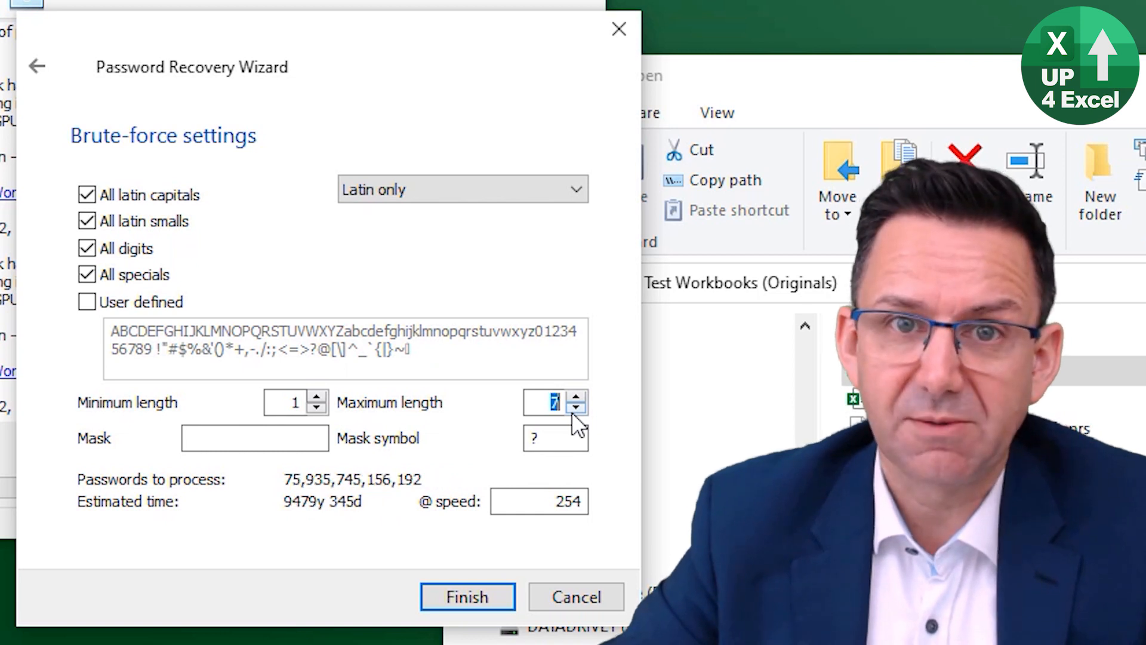
click(576, 409)
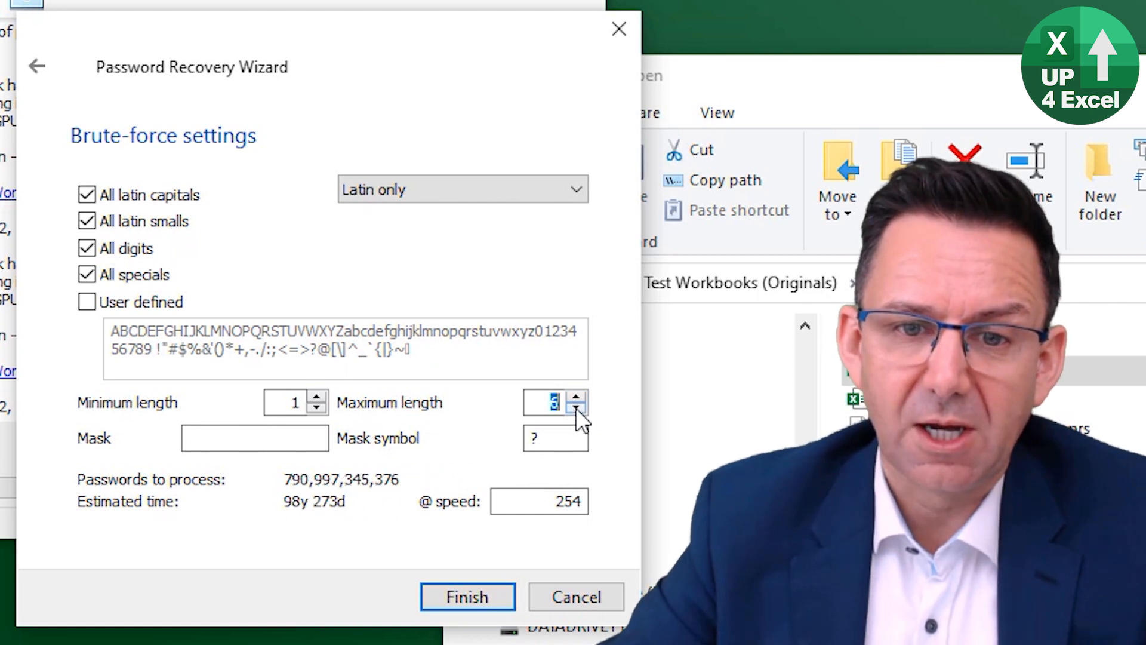
click(577, 408)
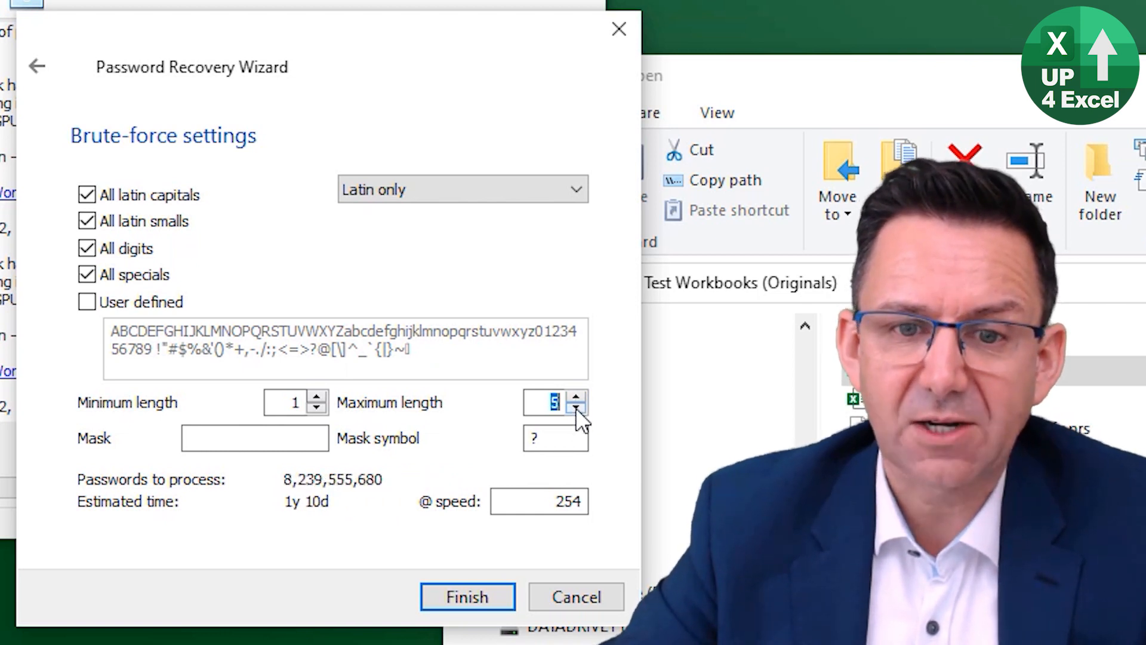
click(576, 408)
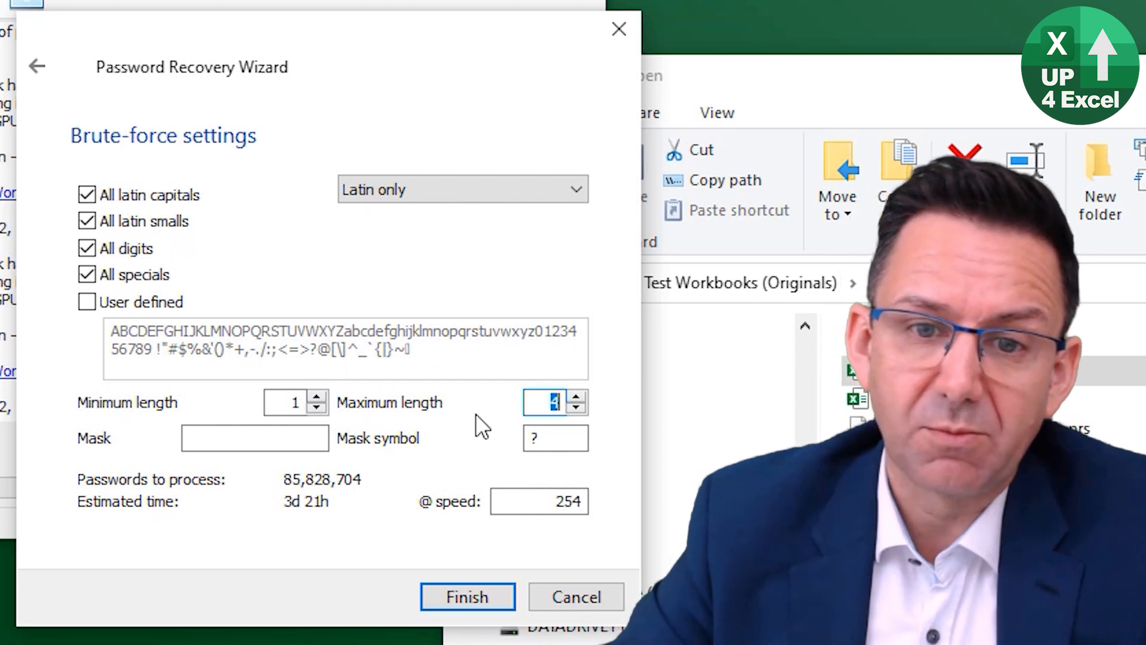
click(577, 396)
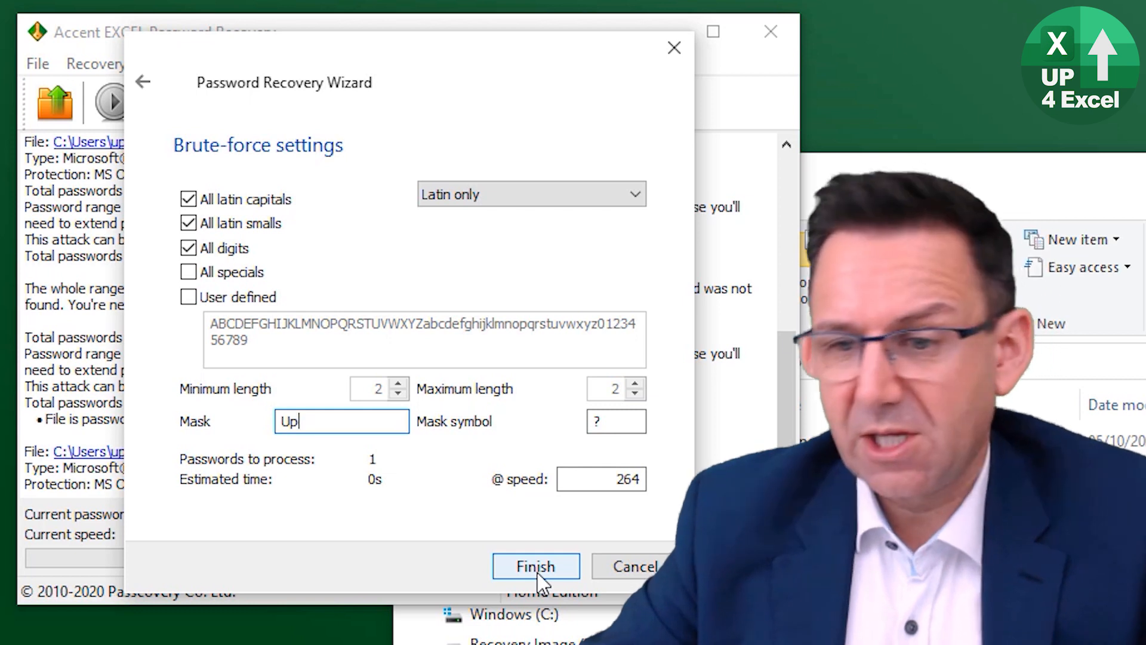
- Extend the mask to 'Up?' so one unknown character follows Up
text(?)
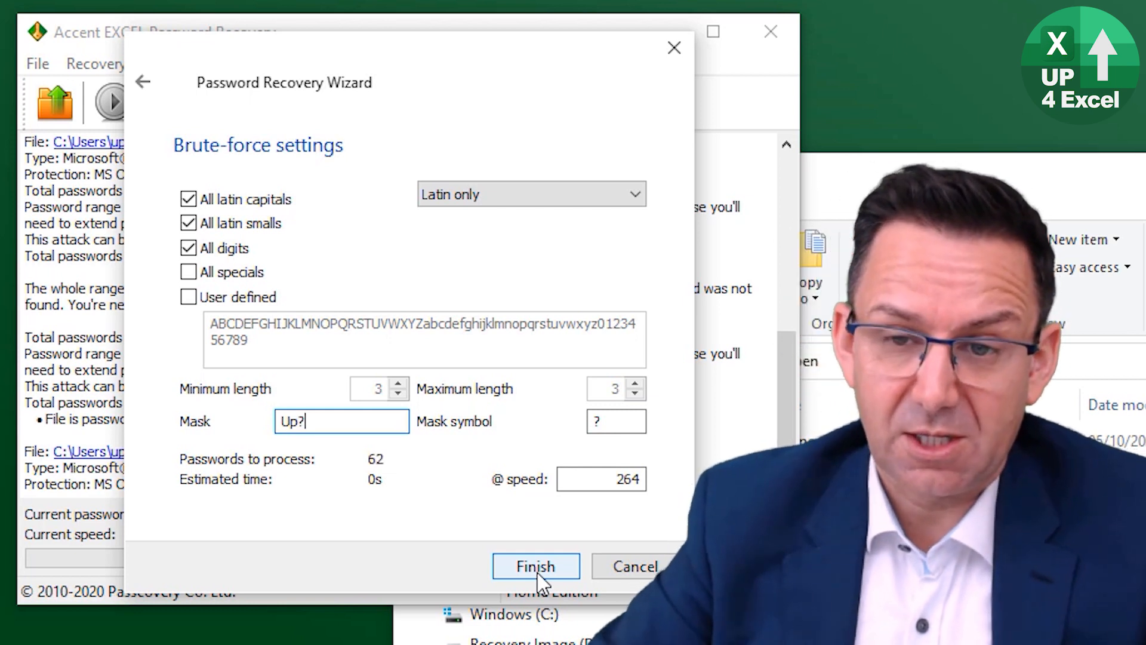